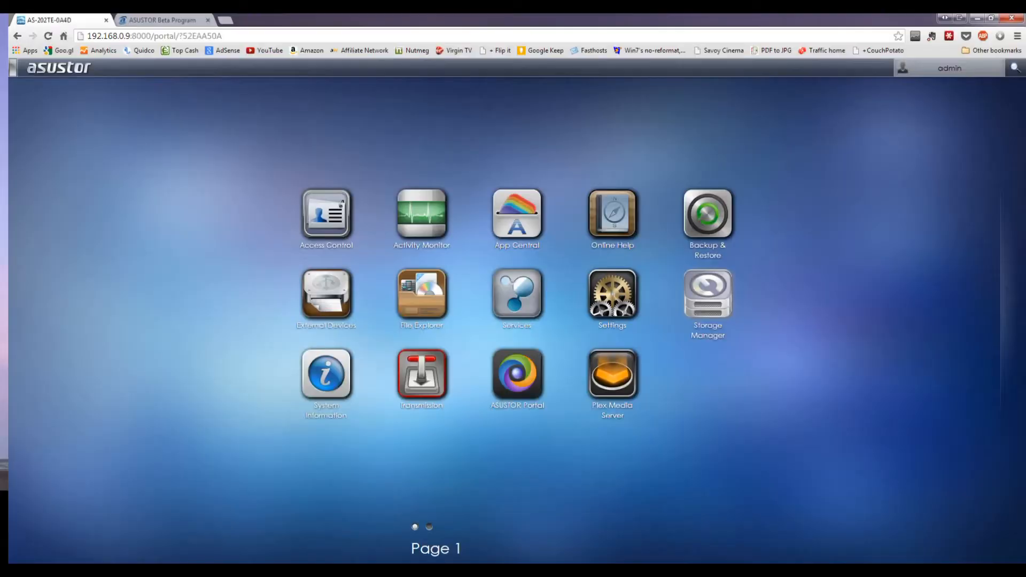
mouse_move(771, 306)
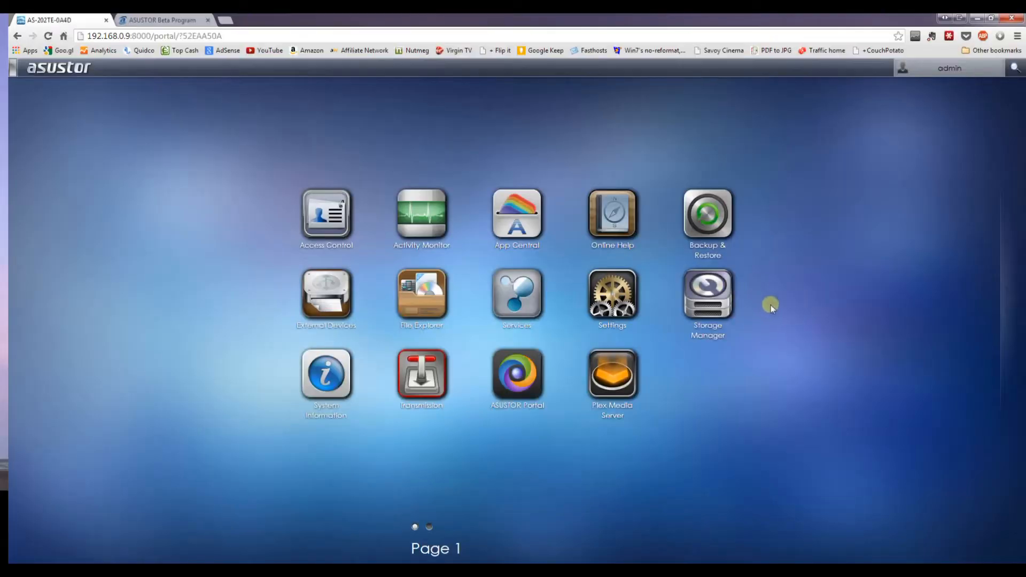
mouse_move(773, 312)
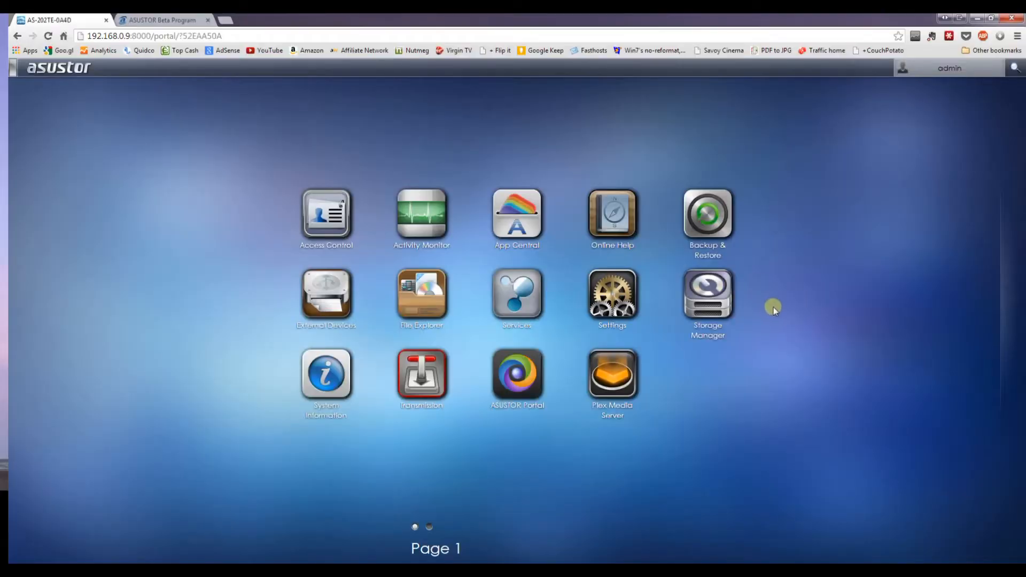
mouse_move(744, 278)
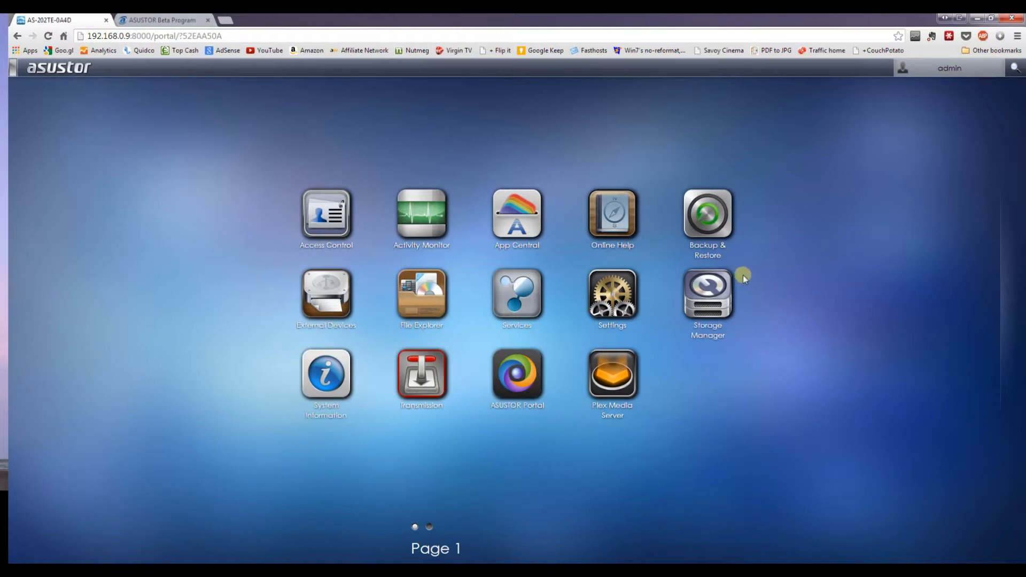
mouse_move(759, 314)
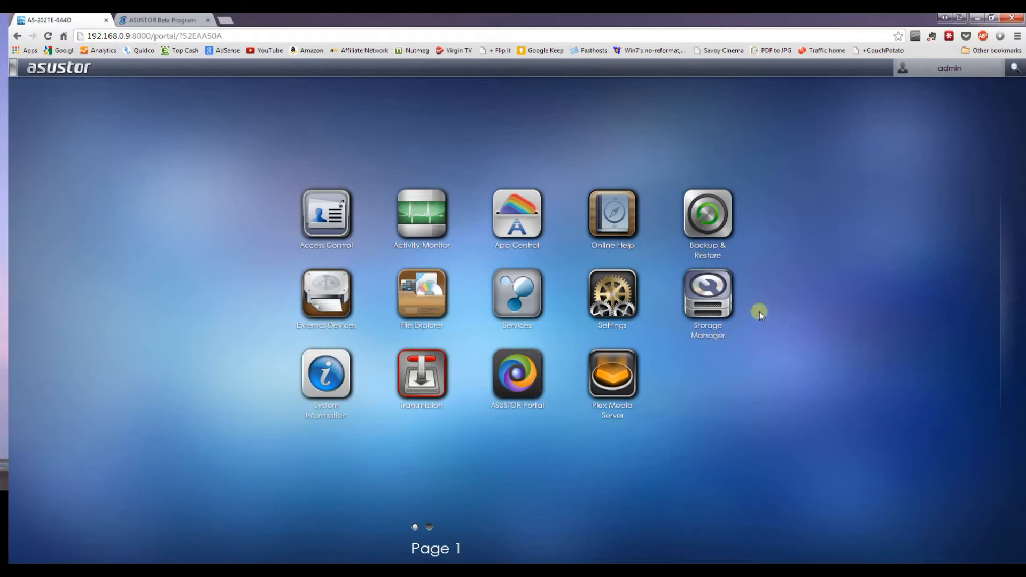
mouse_move(716, 311)
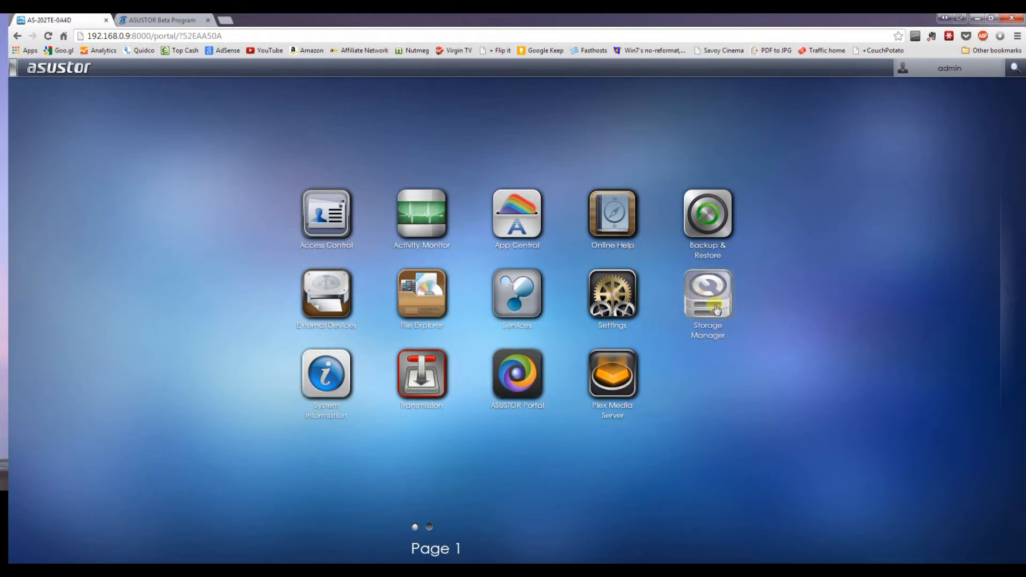
mouse_move(611, 299)
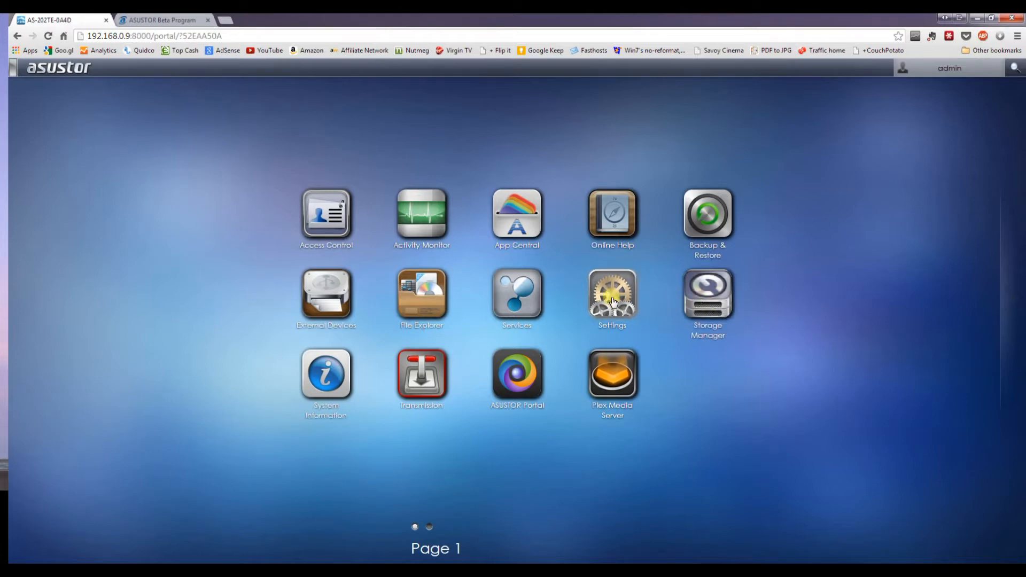
Confirm ADM Update shows version 2.0.4.RBM1, then go to the ASUSTOR beta program page.
left_click(612, 298)
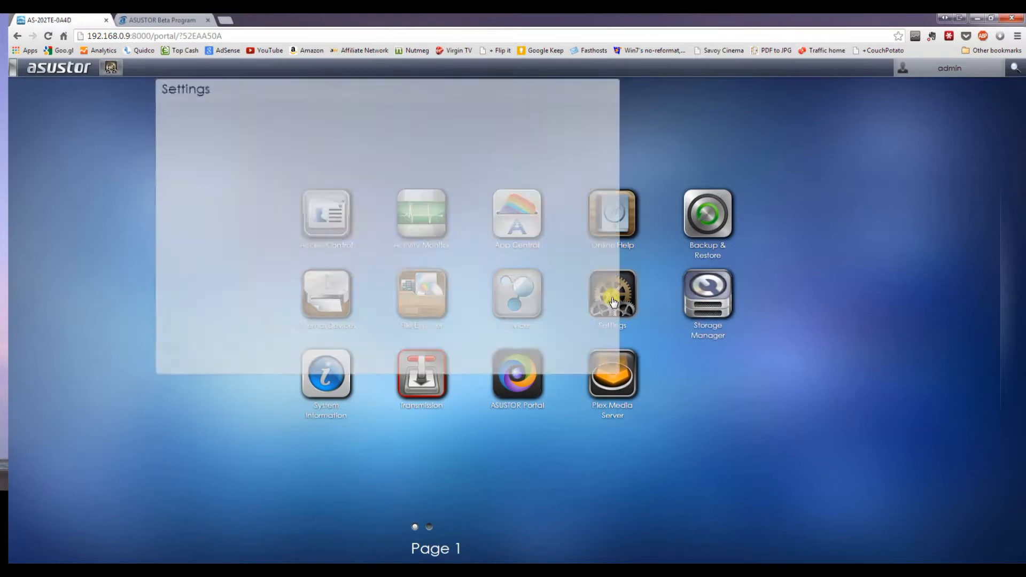
left_click(611, 297)
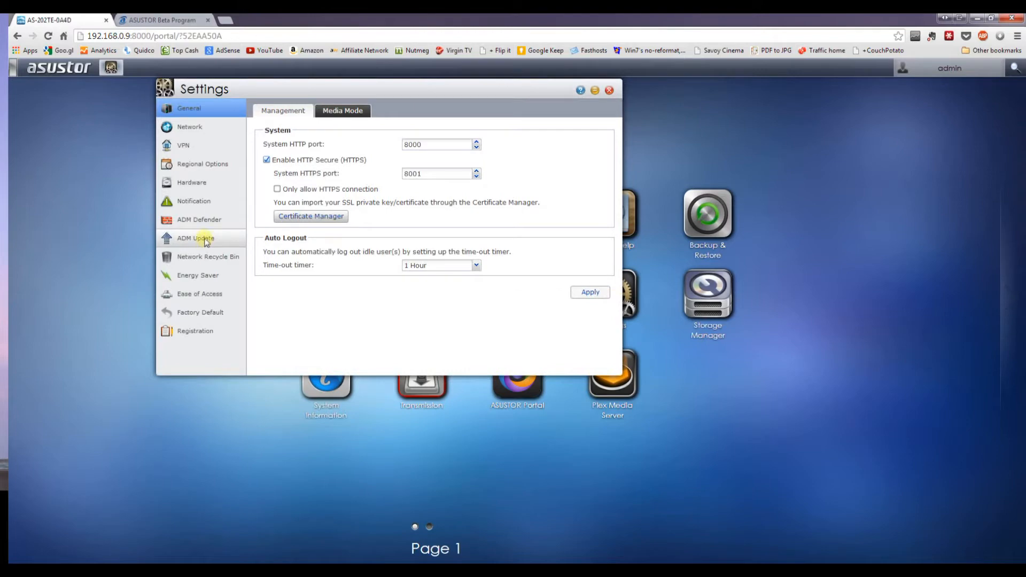
left_click(196, 237)
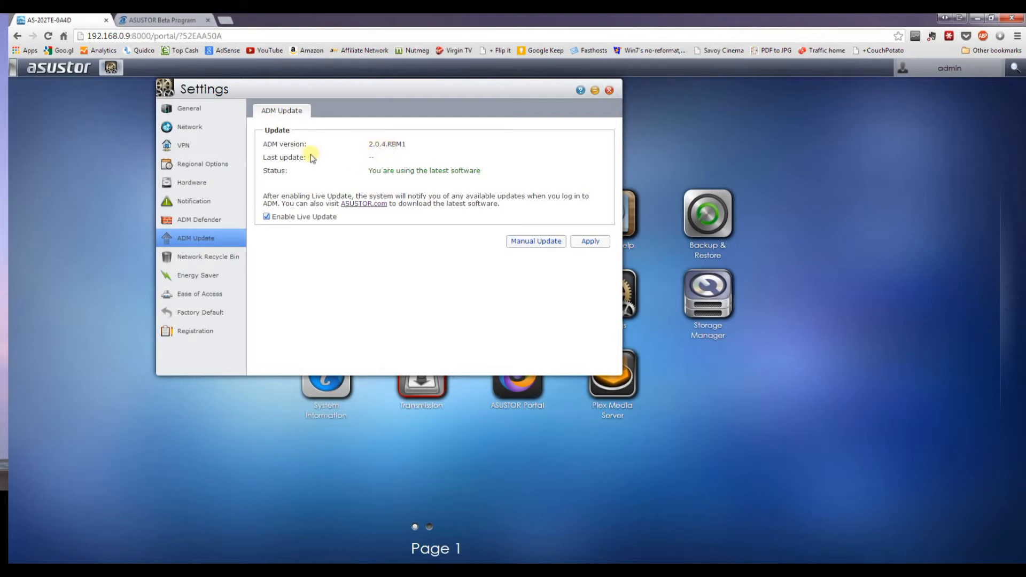
mouse_move(316, 190)
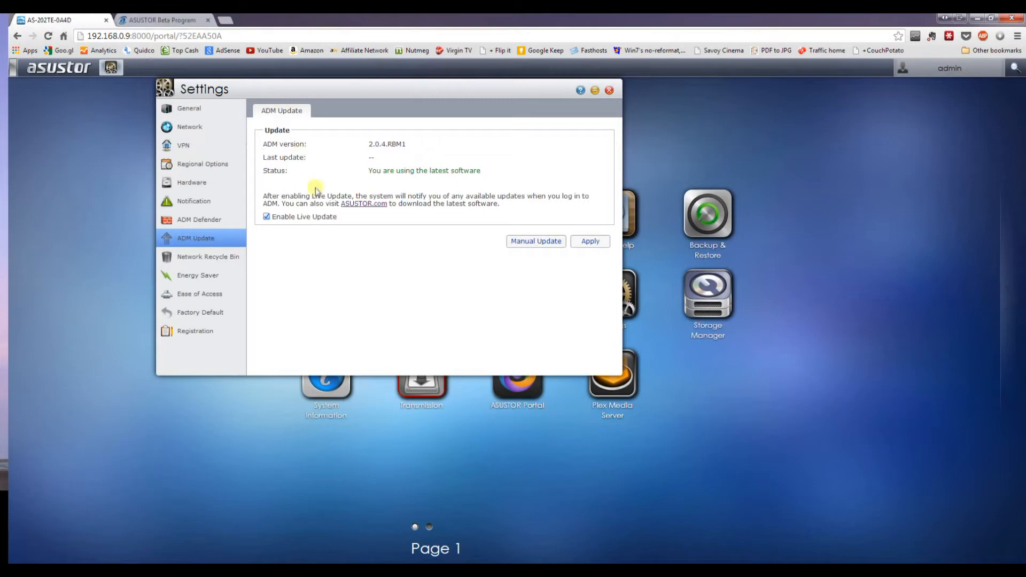
mouse_move(381, 215)
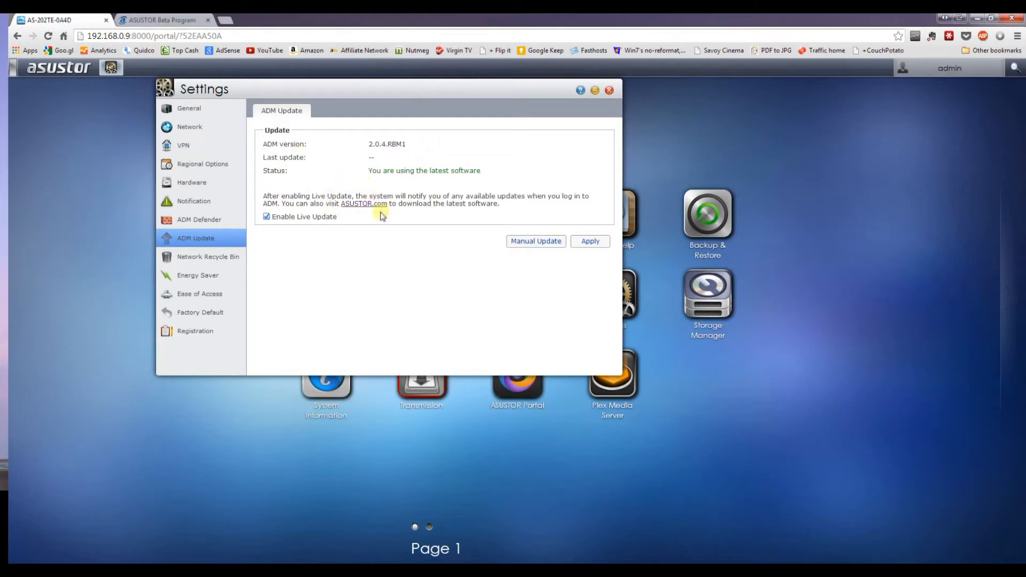
left_click(163, 20)
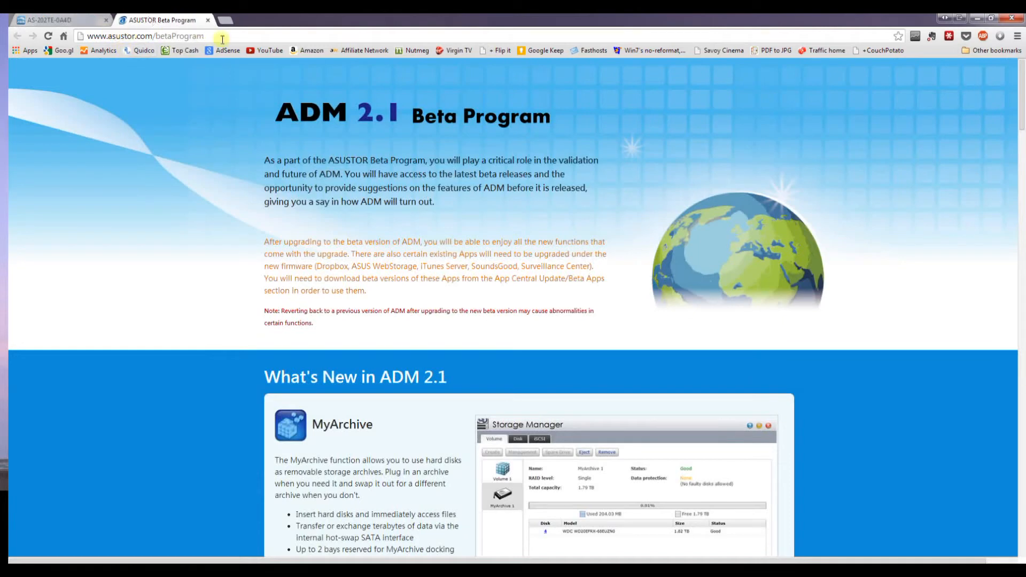
mouse_move(243, 105)
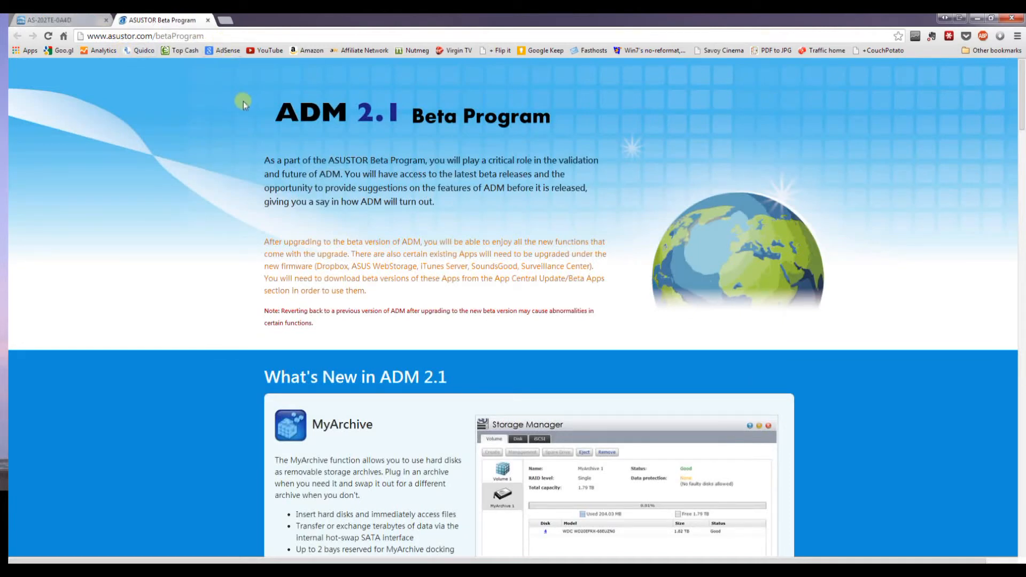
mouse_move(340, 134)
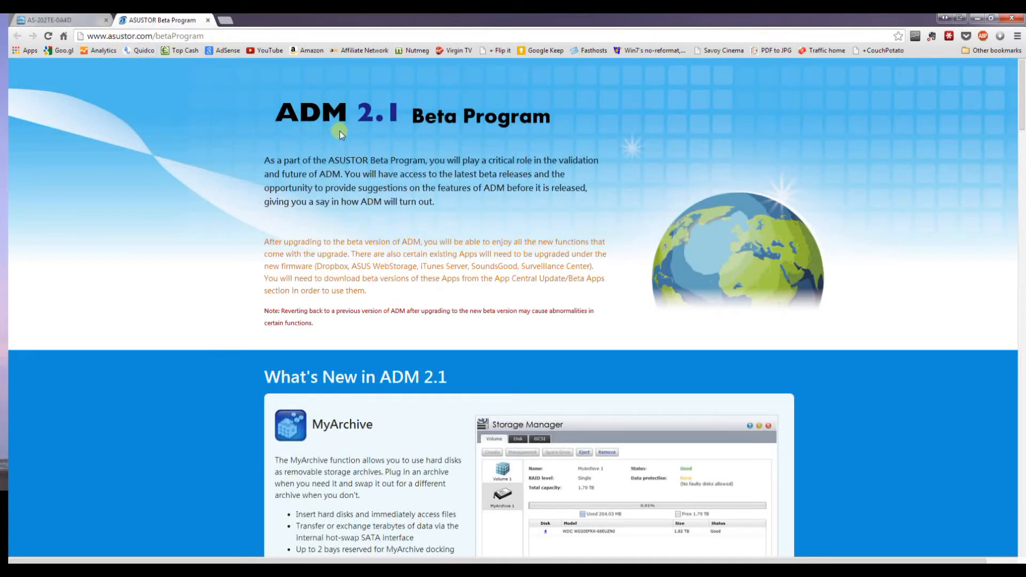
mouse_move(252, 215)
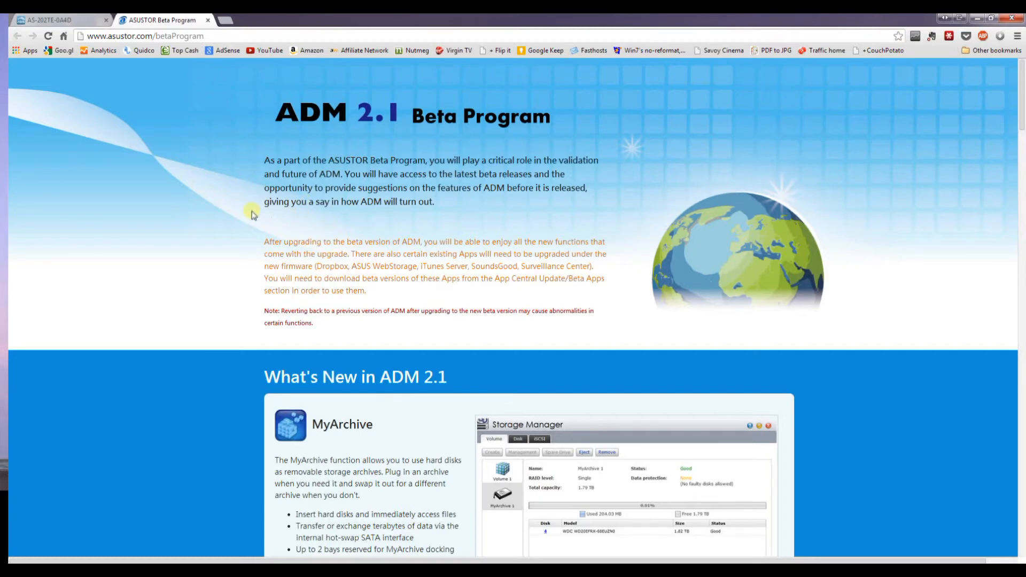
Read past MyArchive, File Explorer and Bluetooth to the Brand New NAS Apps section with Takeasy.
scroll("down", 3)
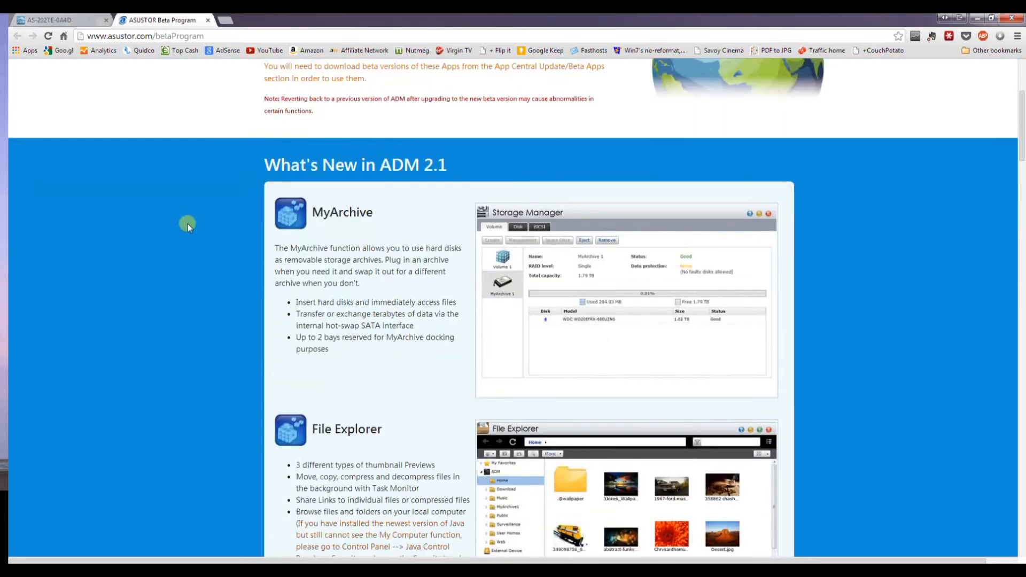
scroll("down", 3)
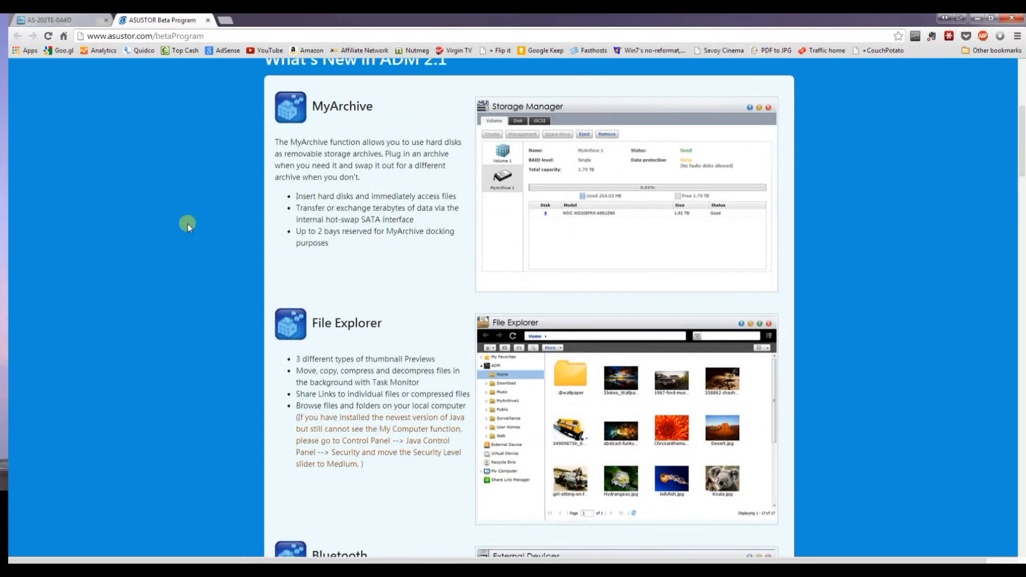
scroll("down", 3)
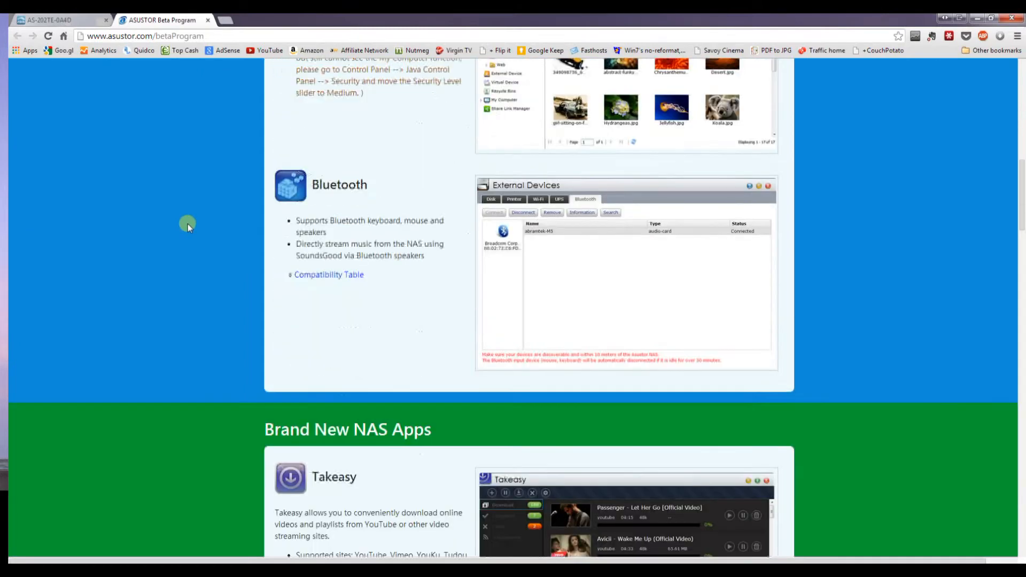
scroll("down", 3)
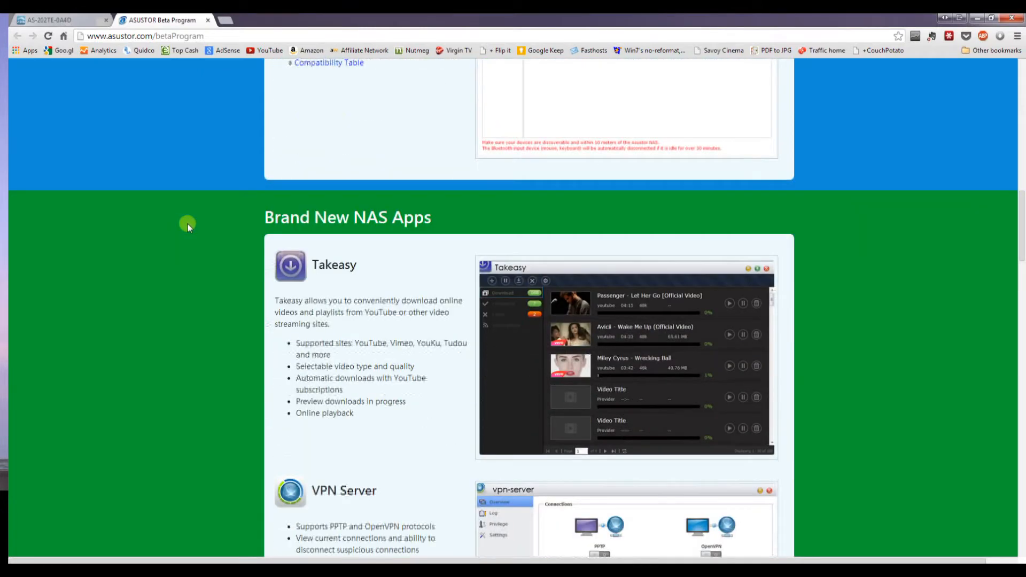
scroll("down", 3)
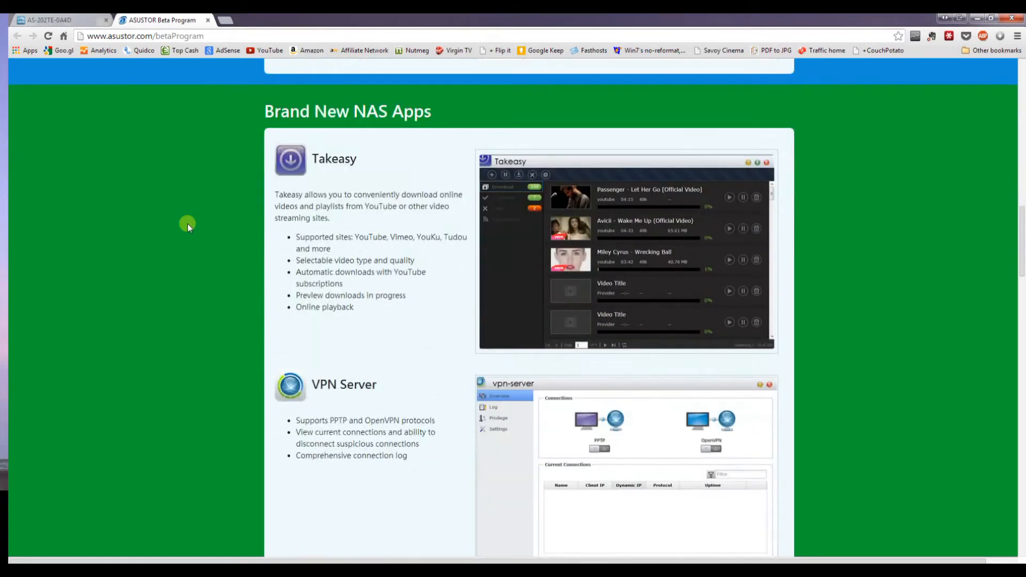
mouse_move(309, 252)
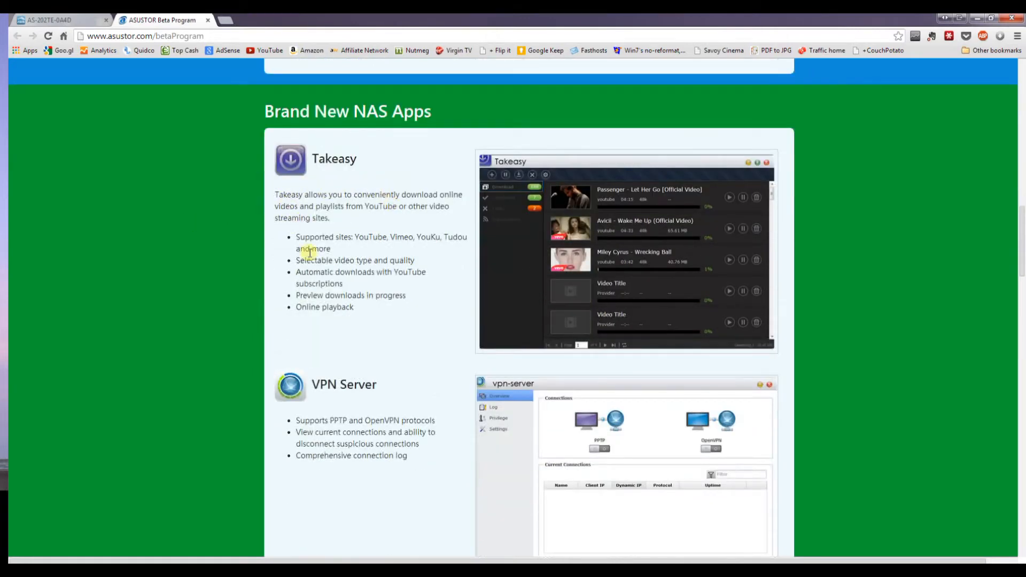
mouse_move(339, 260)
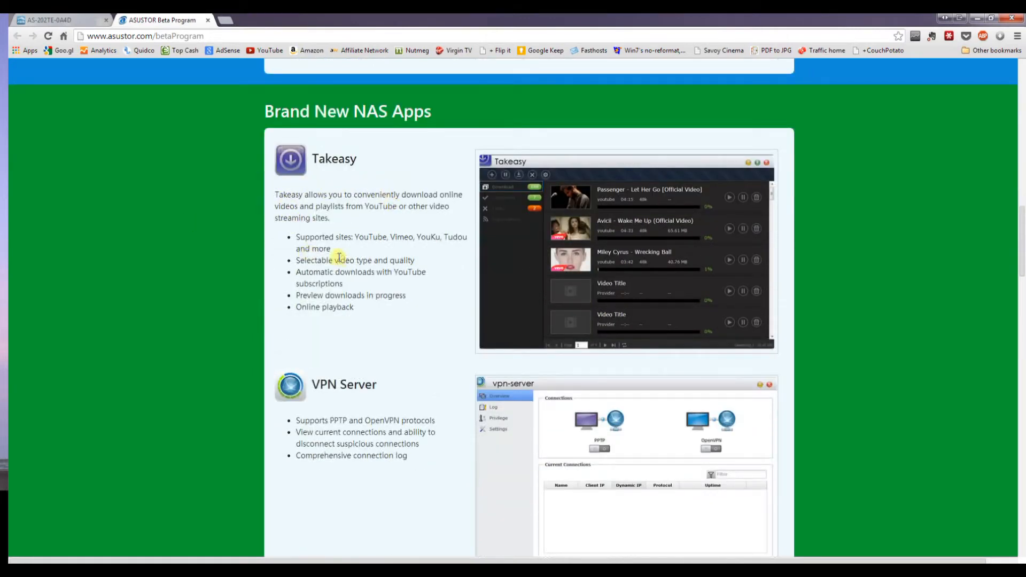
mouse_move(276, 241)
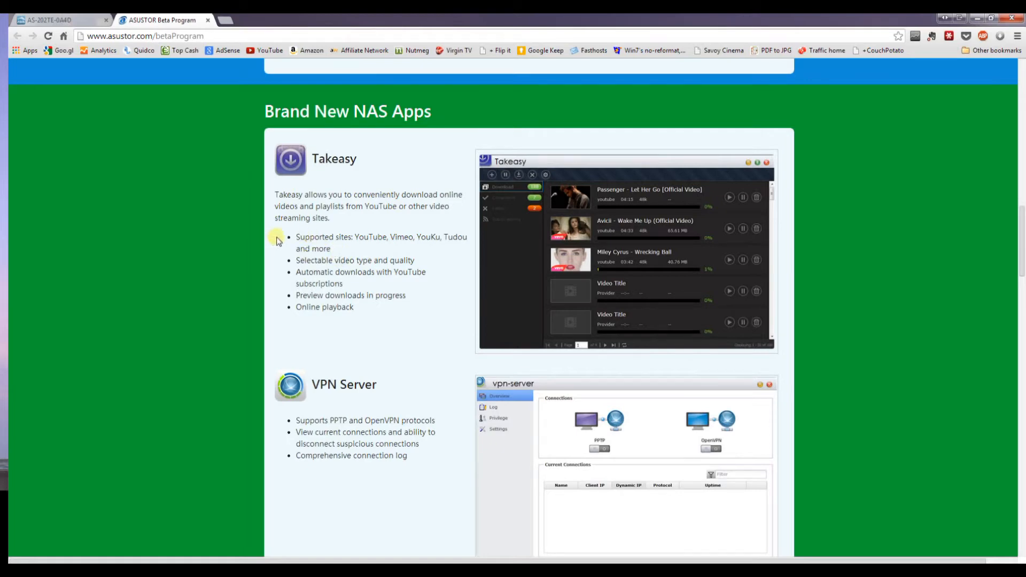
Read through AiMusic, Download Helper and the Change Log to 'Download the ADM 2.1 Beta'.
scroll("down", 3)
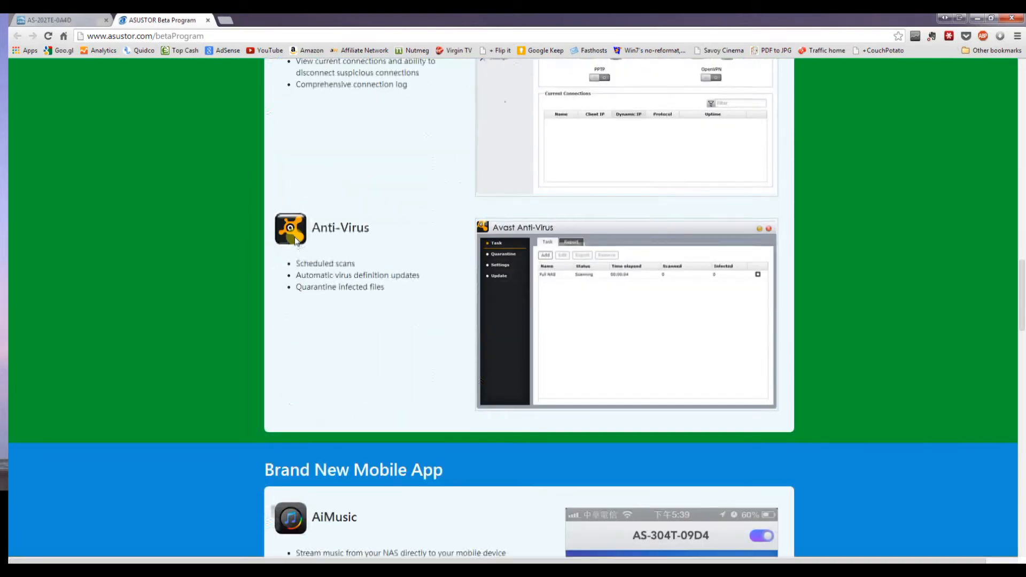
scroll("down", 3)
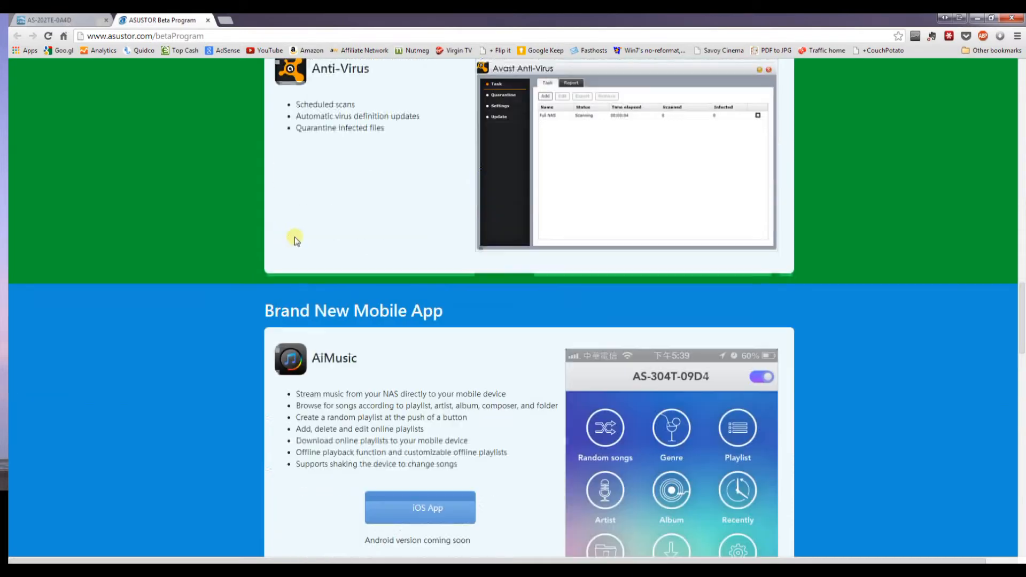
scroll("down", 3)
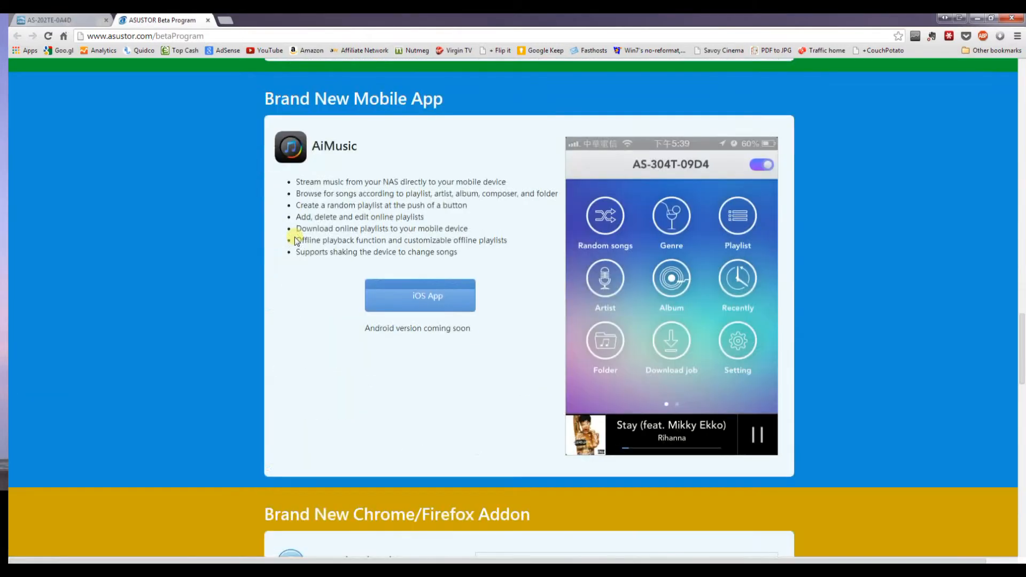
mouse_move(307, 228)
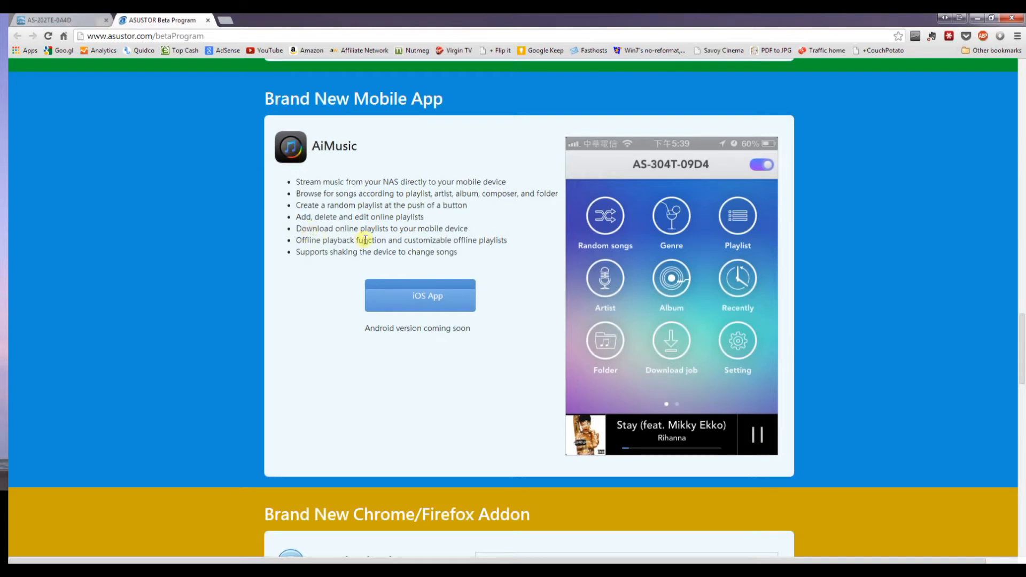
scroll("down", 3)
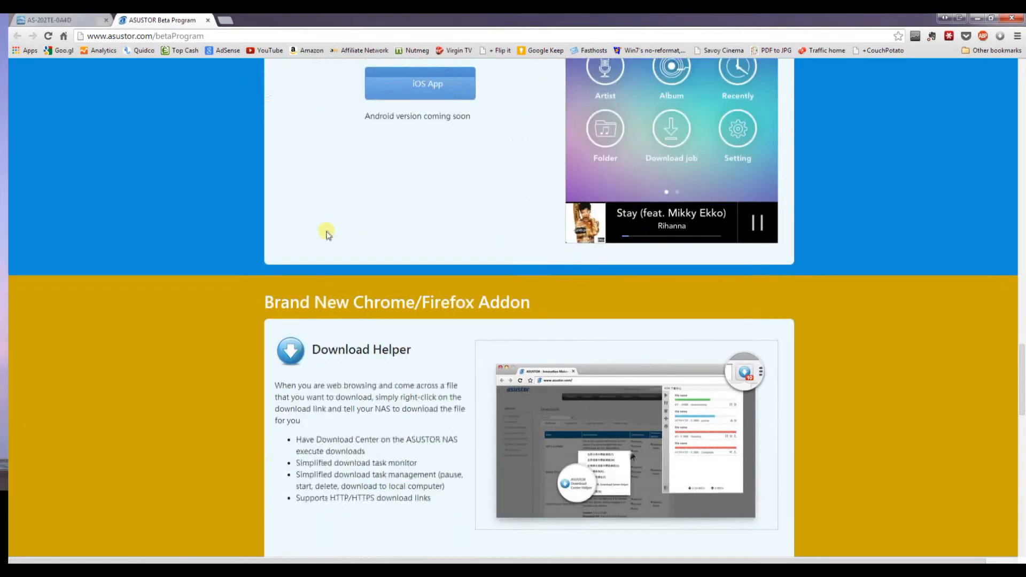
scroll("down", 3)
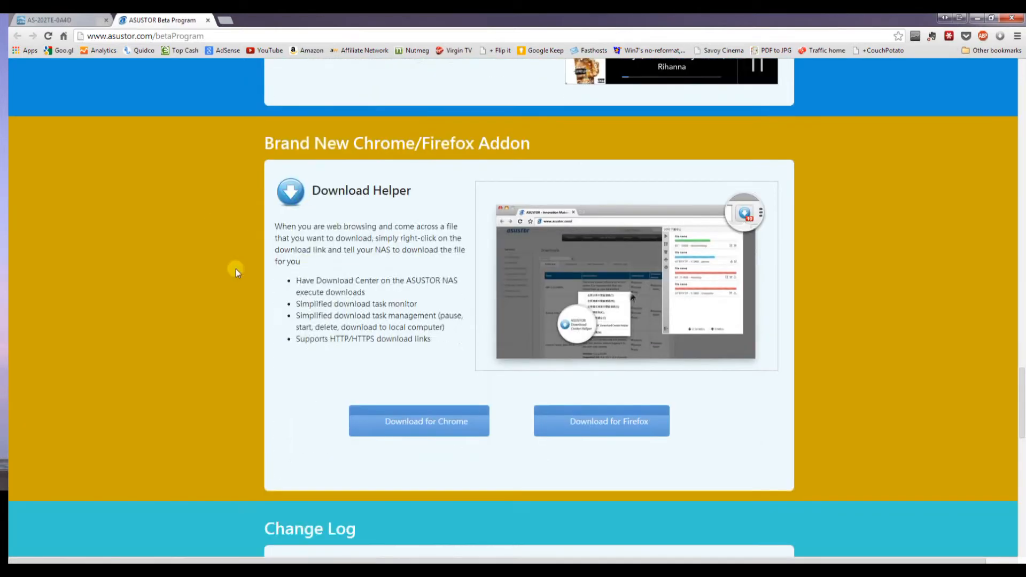
mouse_move(278, 261)
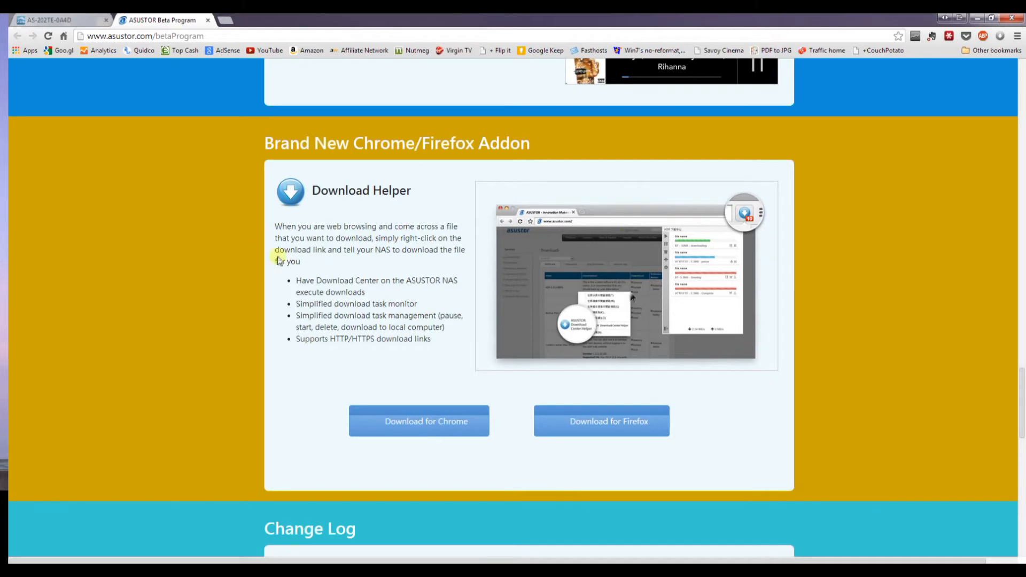
mouse_move(293, 291)
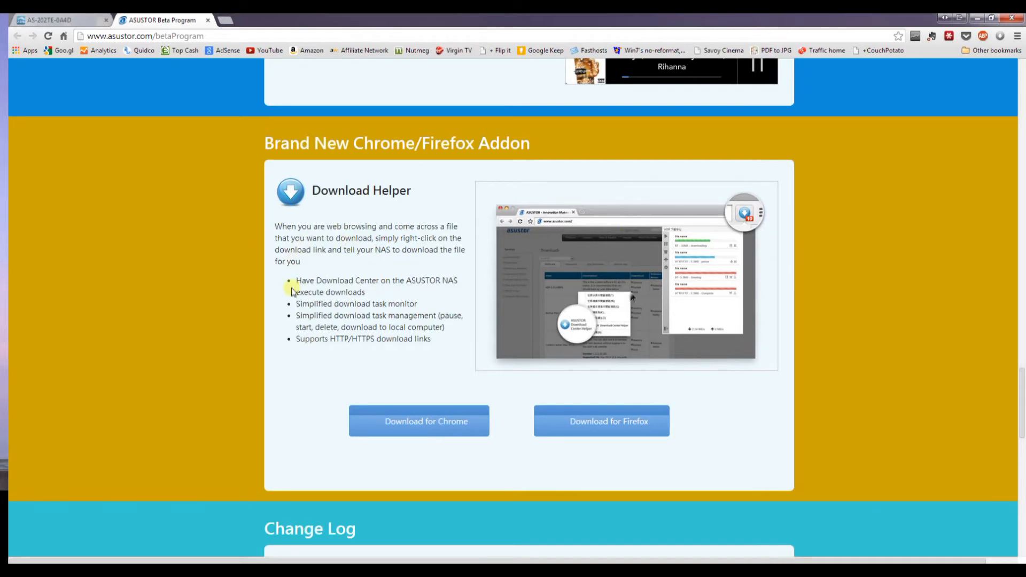
scroll("down", 3)
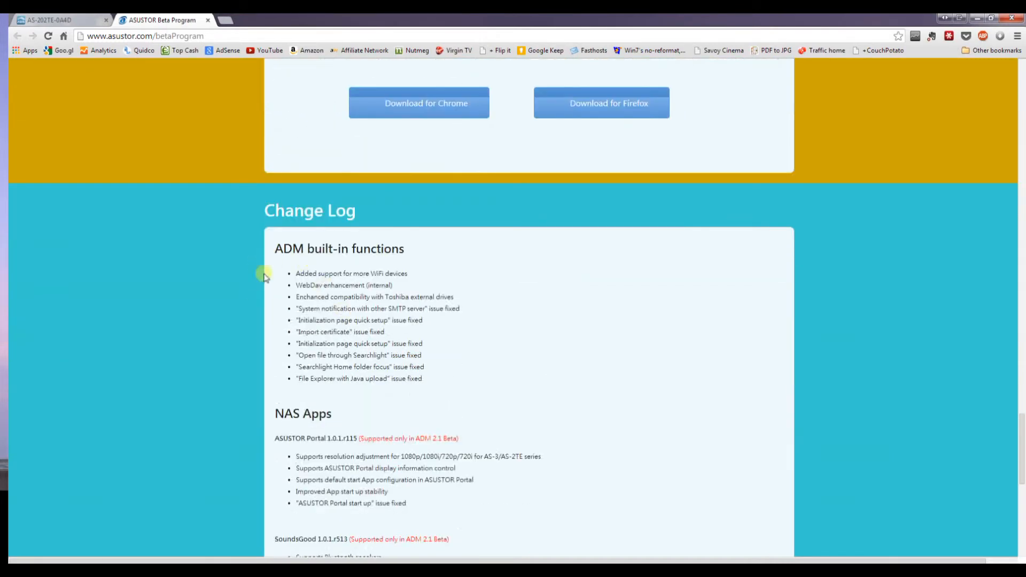
scroll("down", 3)
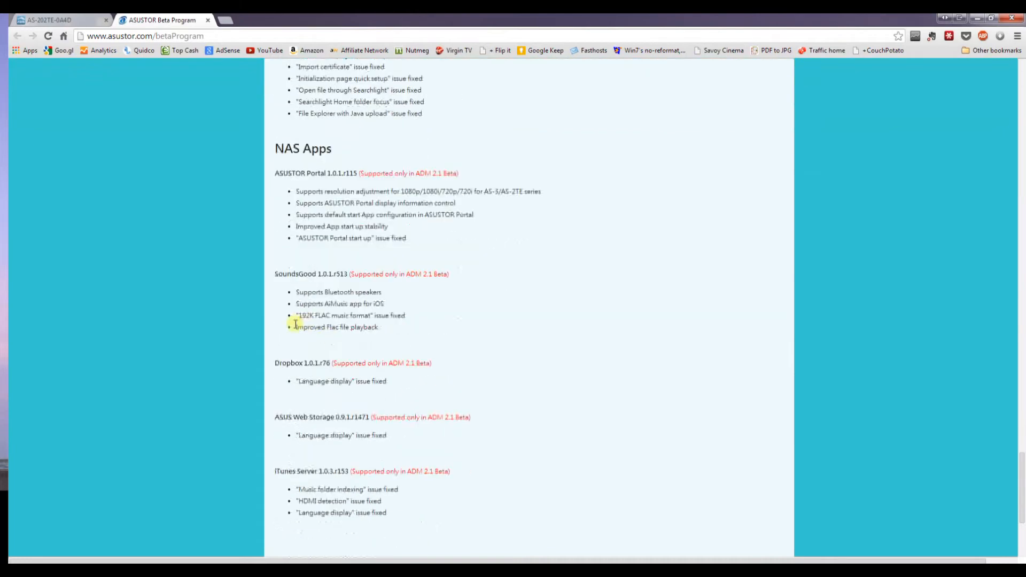
scroll("down", 3)
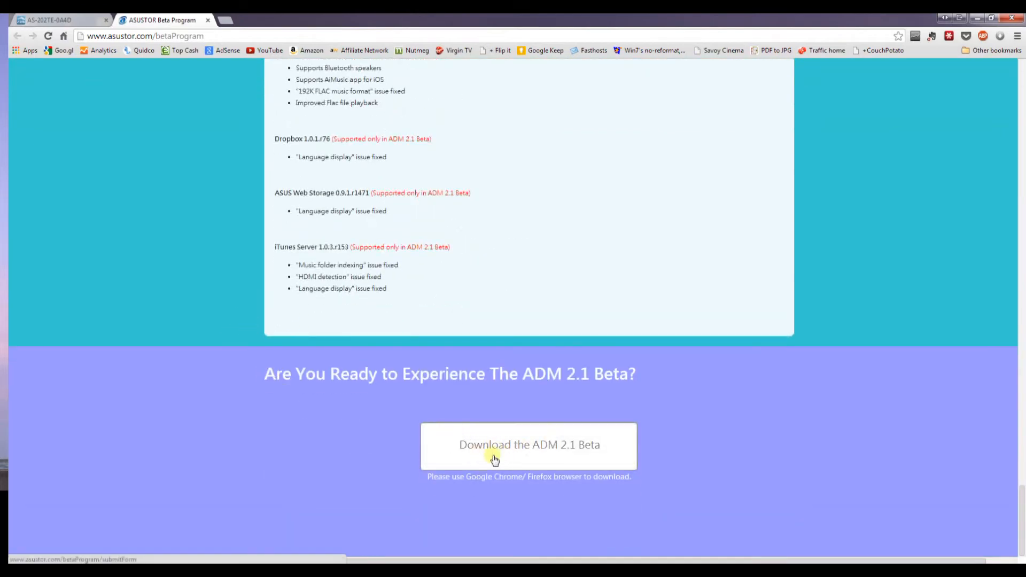
Open the 'Download the ADM 2.1 Beta' form and start entering the email address.
left_click(528, 446)
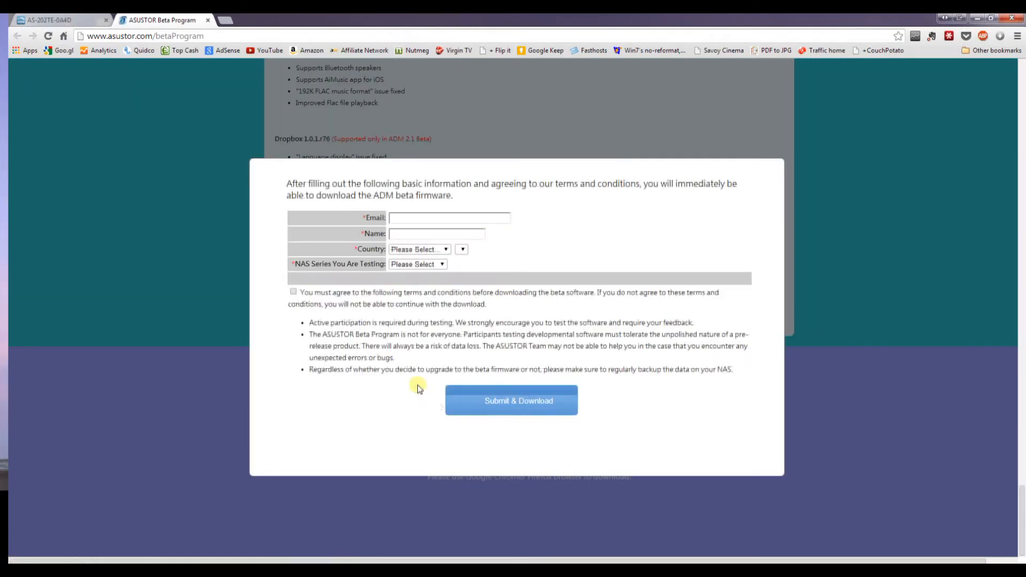
mouse_move(350, 231)
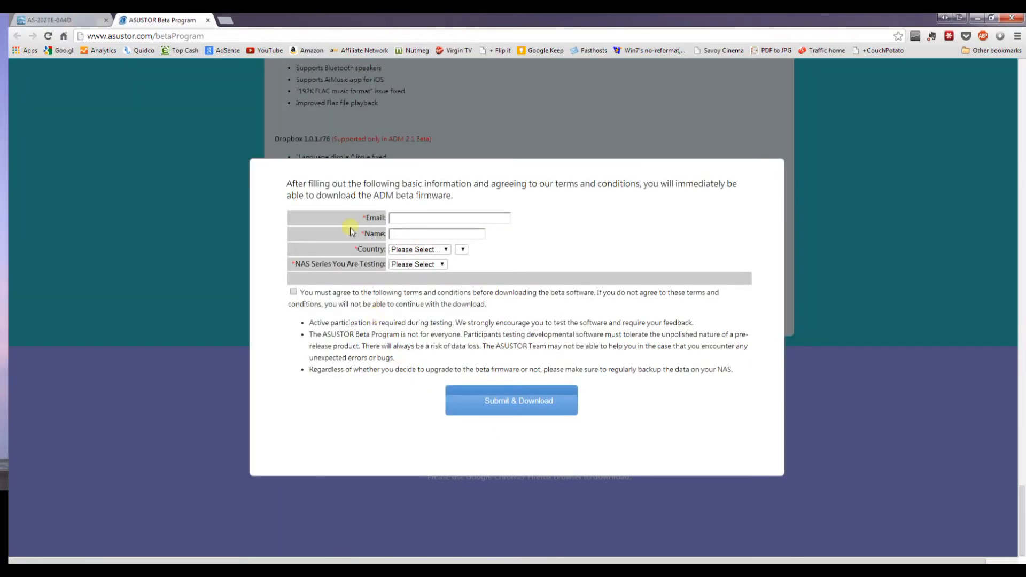
mouse_move(363, 288)
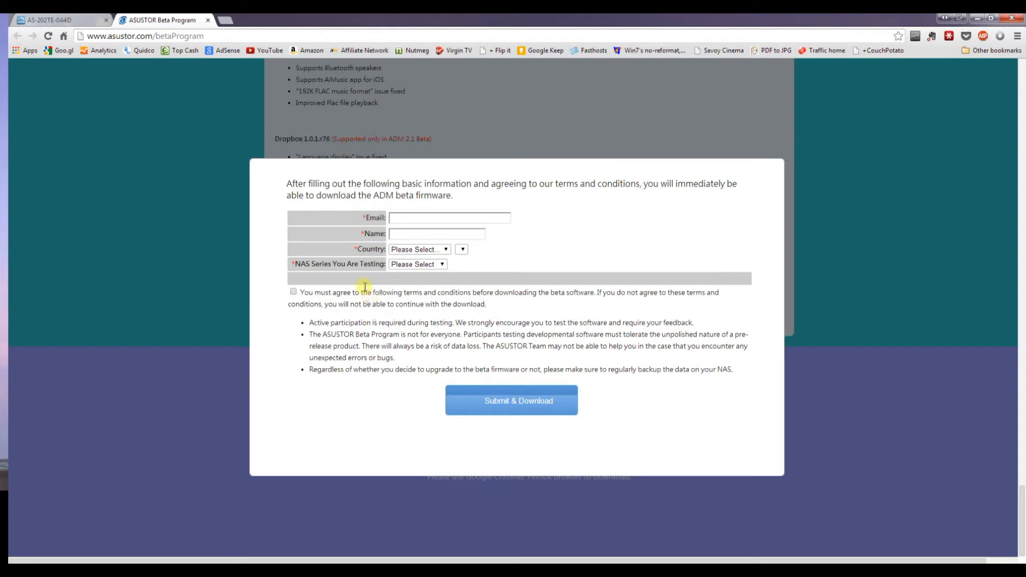
left_click(449, 217)
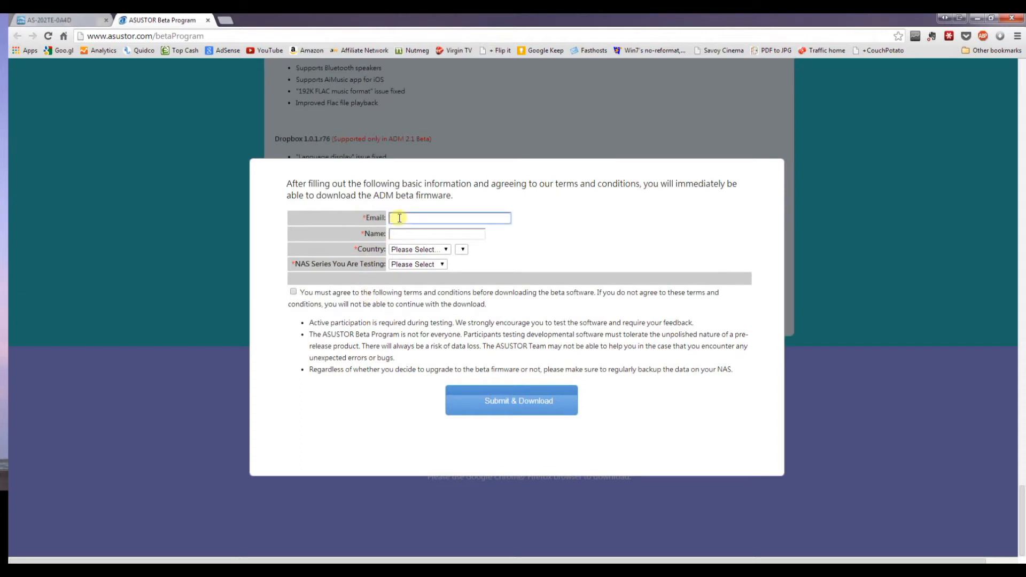
left_click(59, 20)
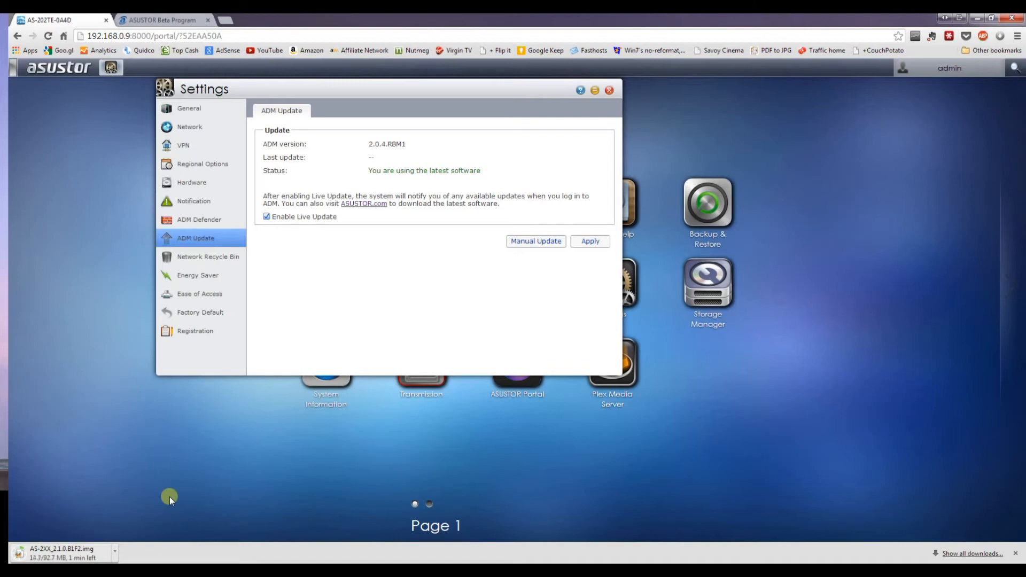
mouse_move(294, 337)
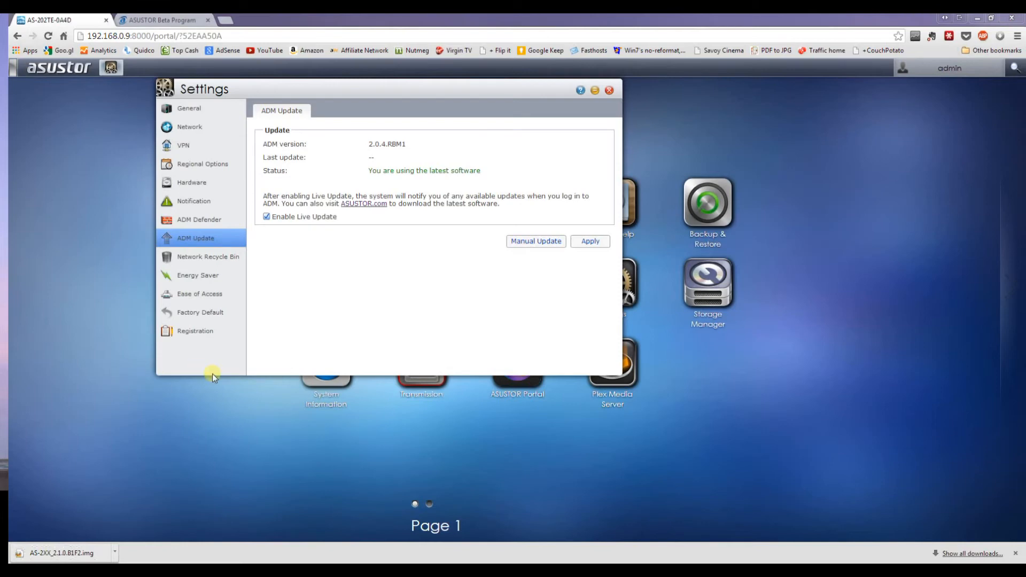
mouse_move(522, 256)
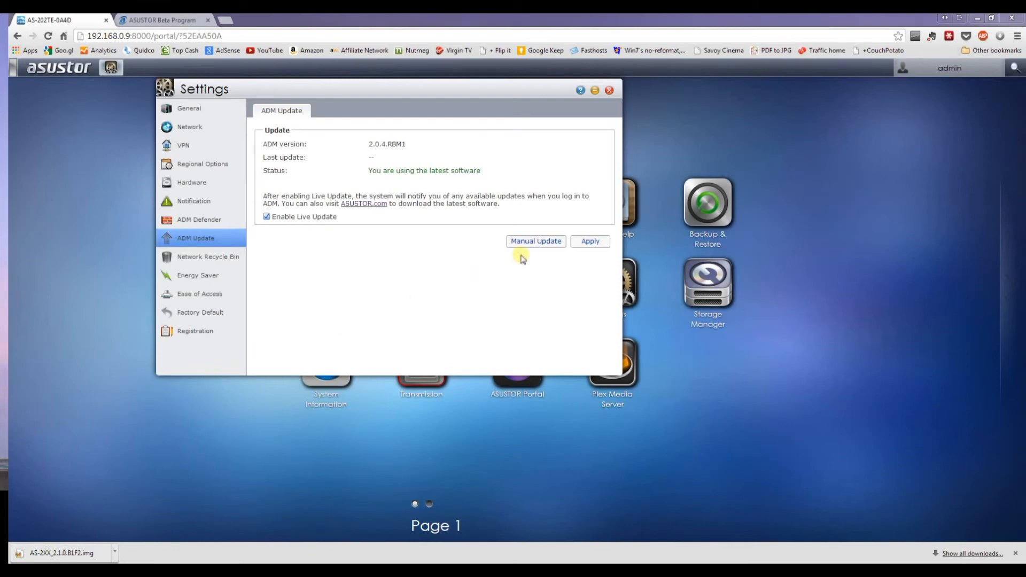
Run a Manual Update with the AS-2XX_2.1.0.B1F2.img firmware file.
left_click(535, 241)
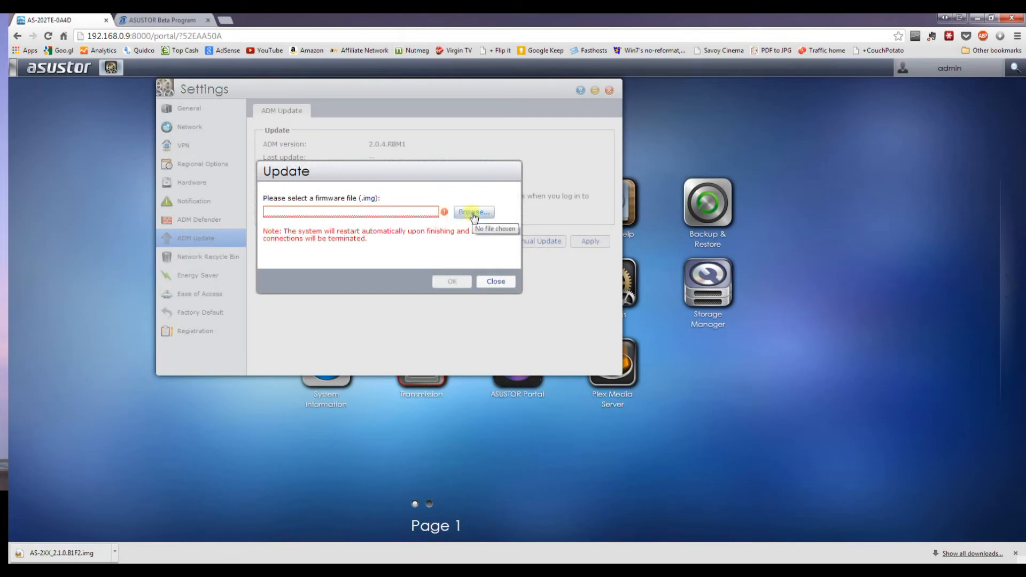
left_click(473, 212)
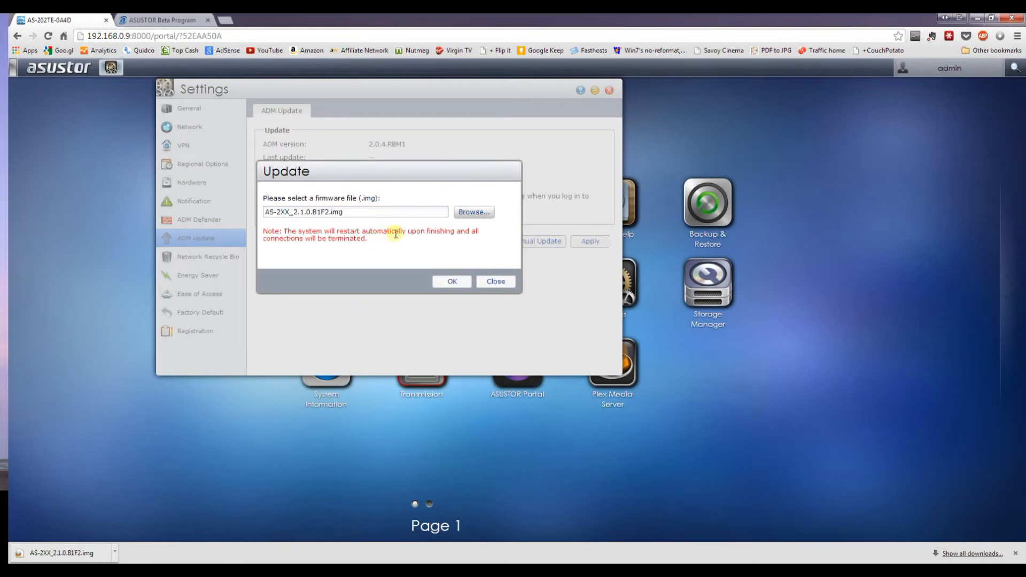
left_click(451, 282)
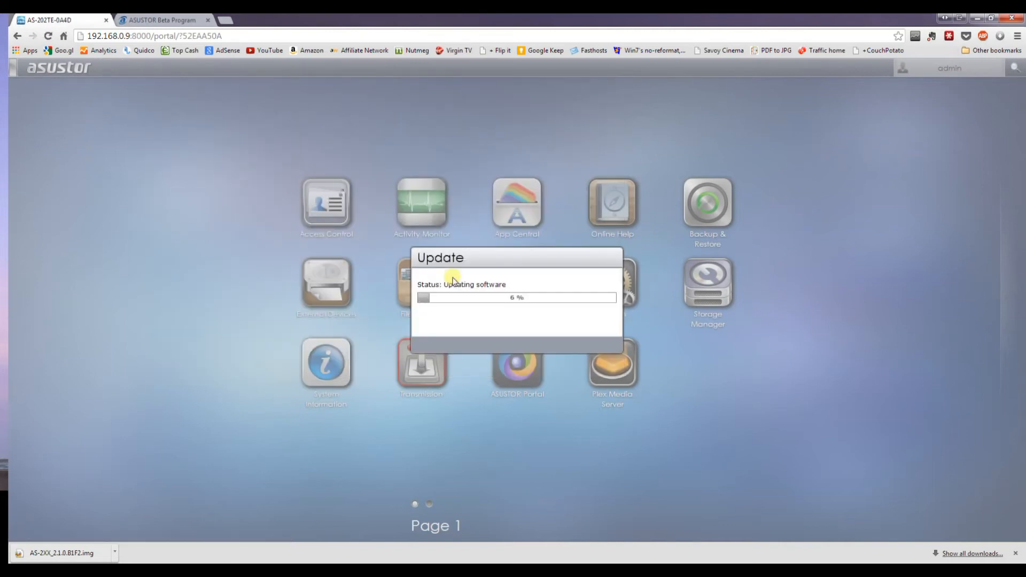
mouse_move(587, 303)
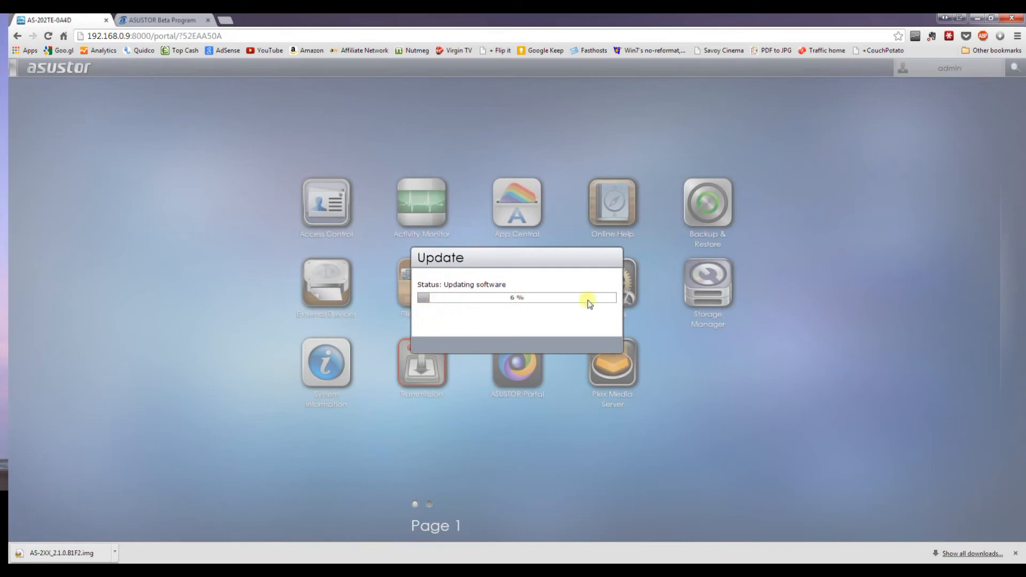
mouse_move(71, 386)
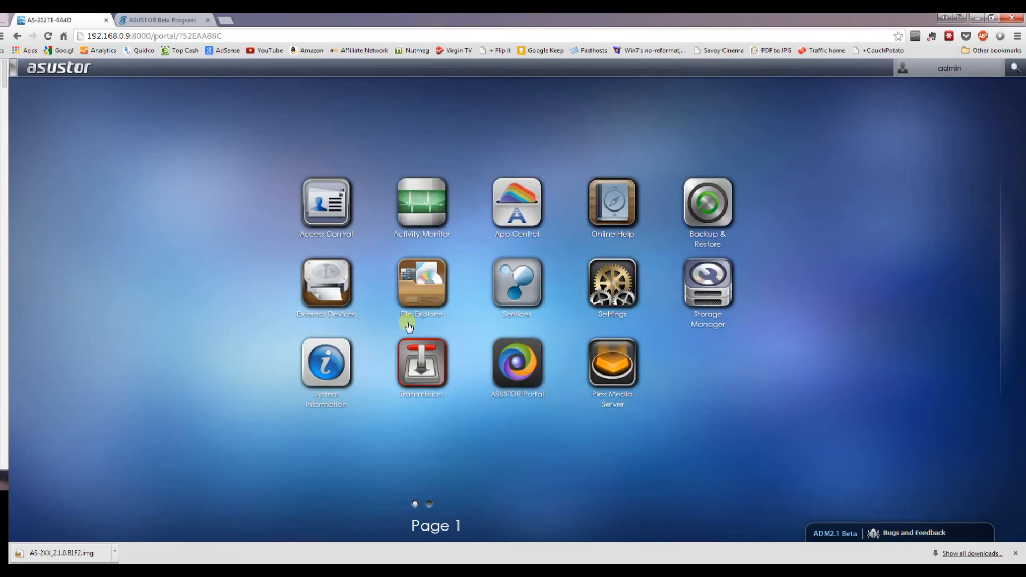
mouse_move(932, 509)
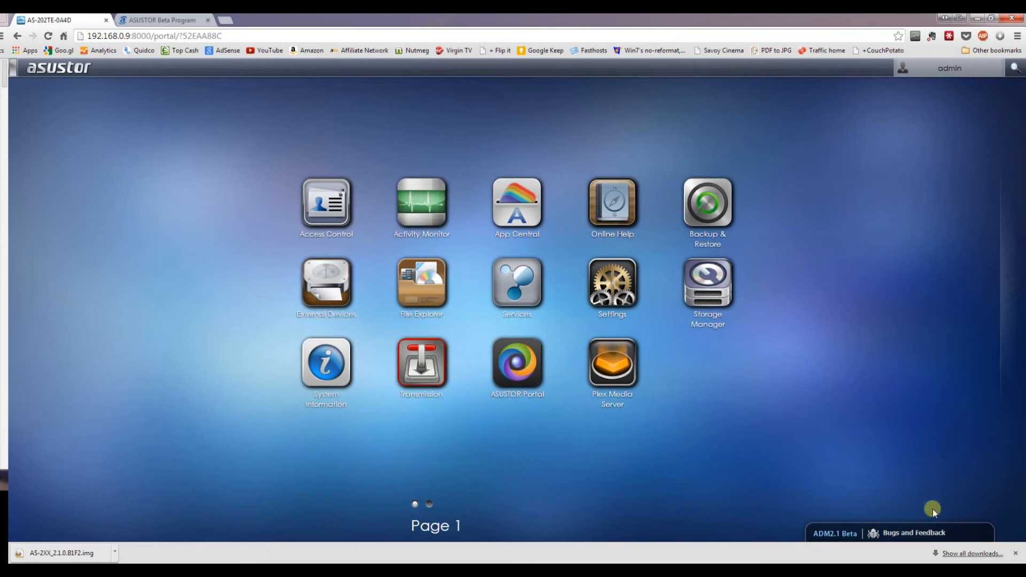
mouse_move(969, 533)
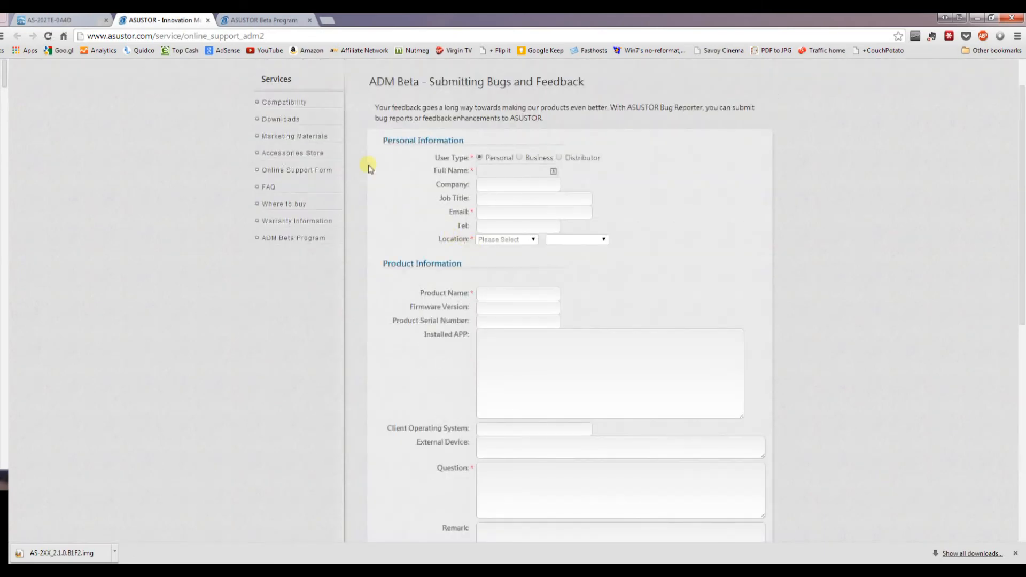
Go back to the ADM 2.1 Beta desktop tab after viewing the Bugs and Feedback form.
left_click(59, 20)
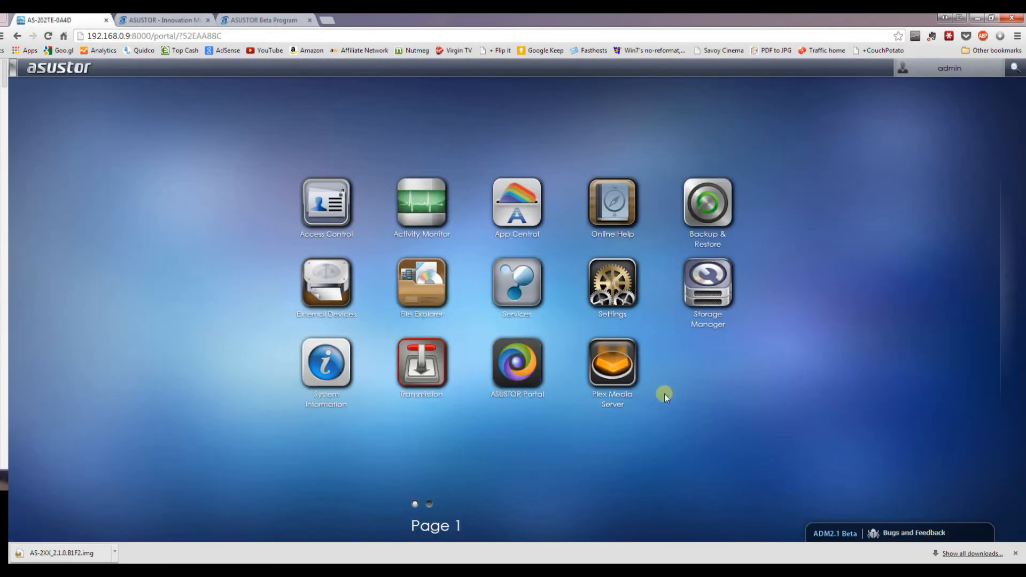
mouse_move(833, 533)
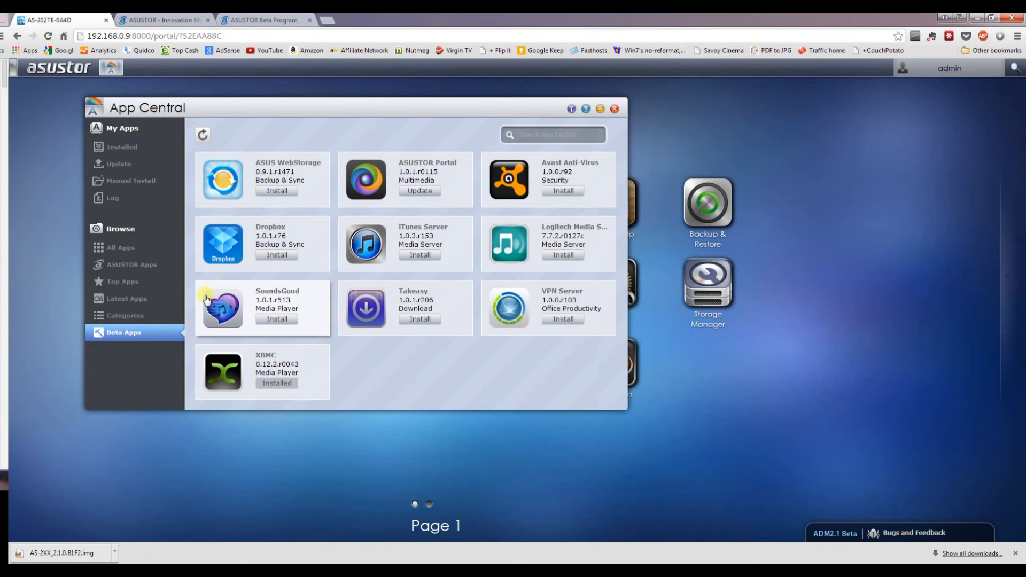
mouse_move(359, 324)
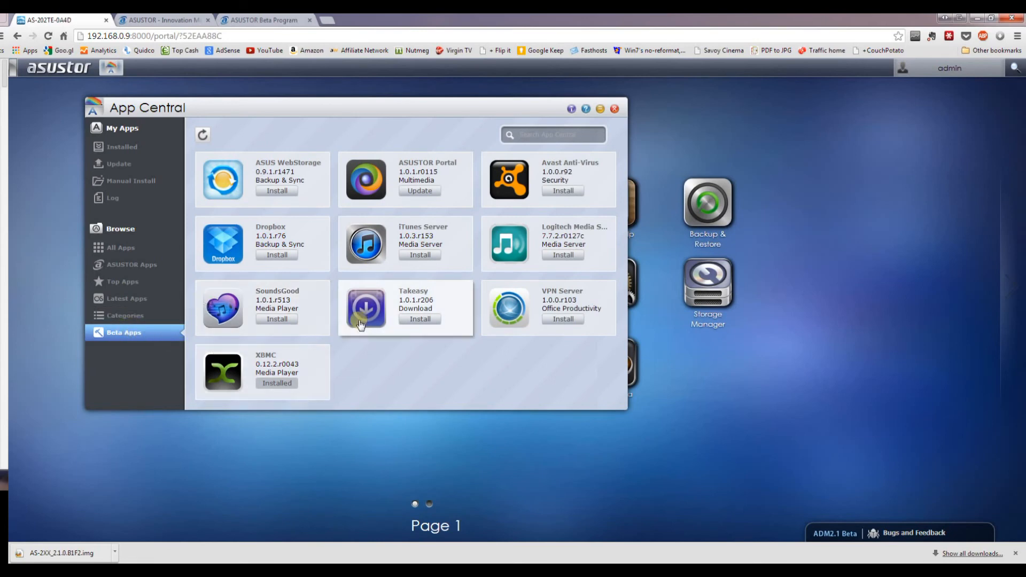
mouse_move(318, 298)
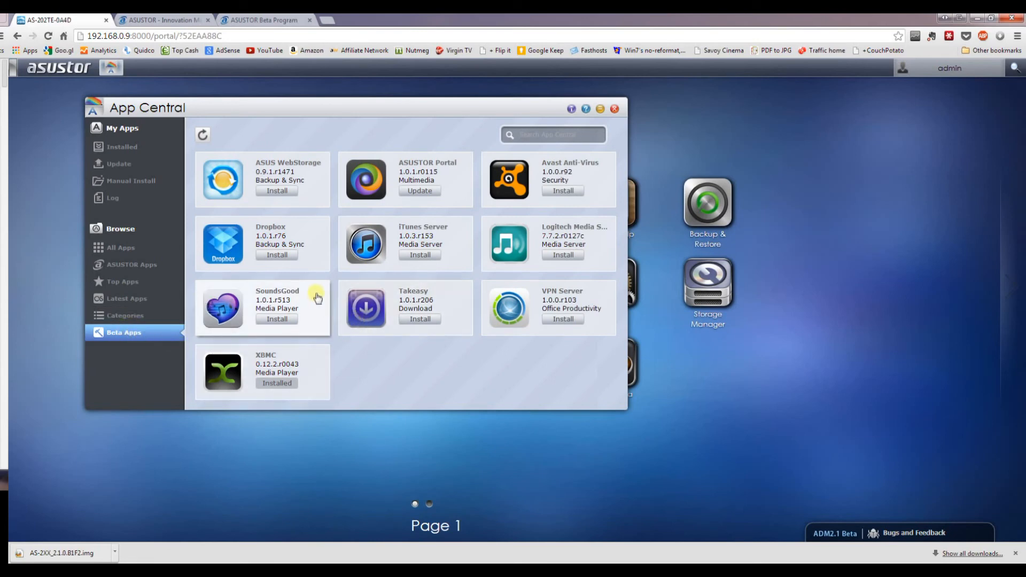
mouse_move(563, 208)
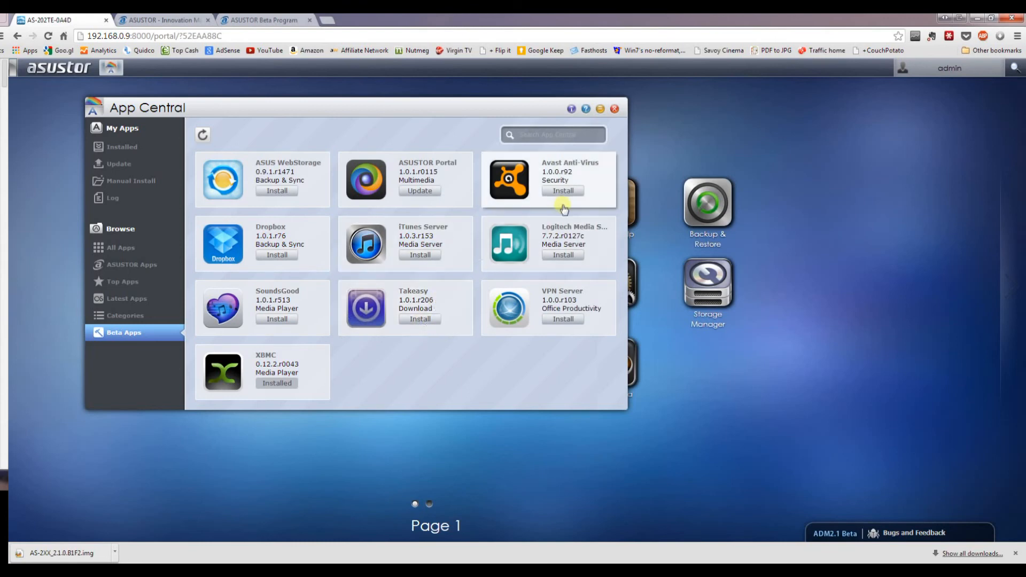
mouse_move(580, 247)
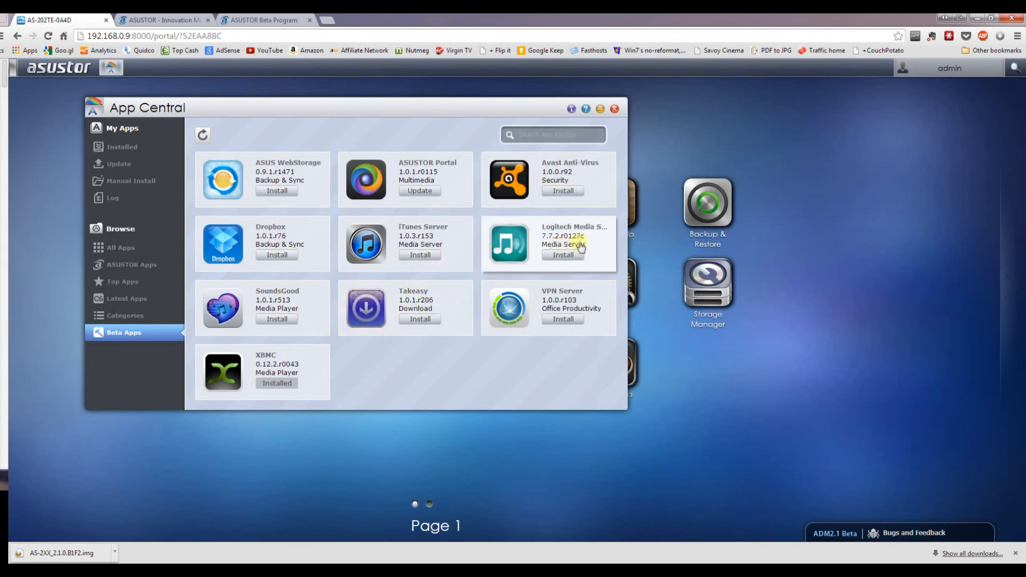
mouse_move(416, 300)
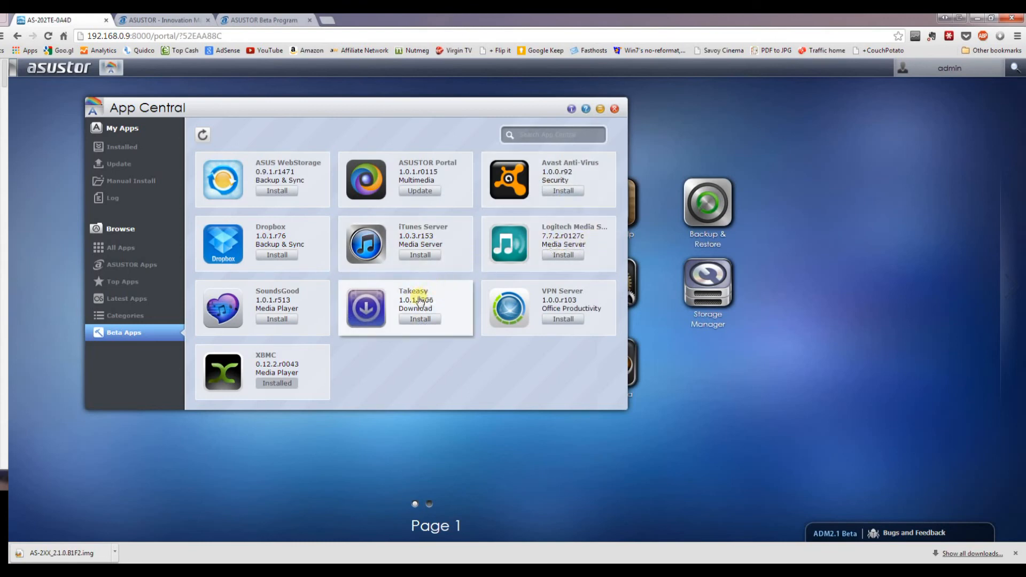
Close App Central after installing Takeasy and SoundsGood from Beta Apps.
left_click(614, 109)
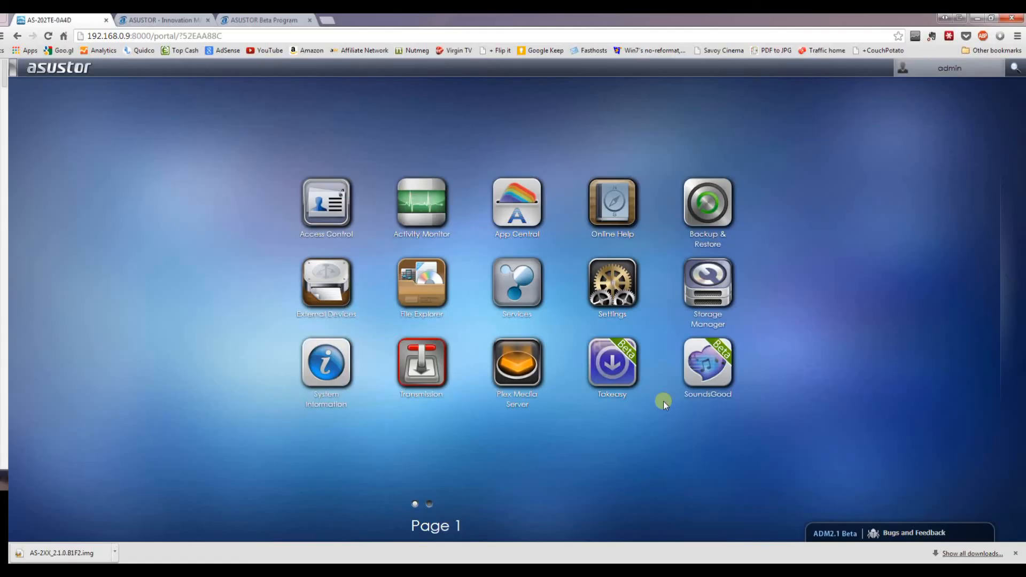
mouse_move(707, 368)
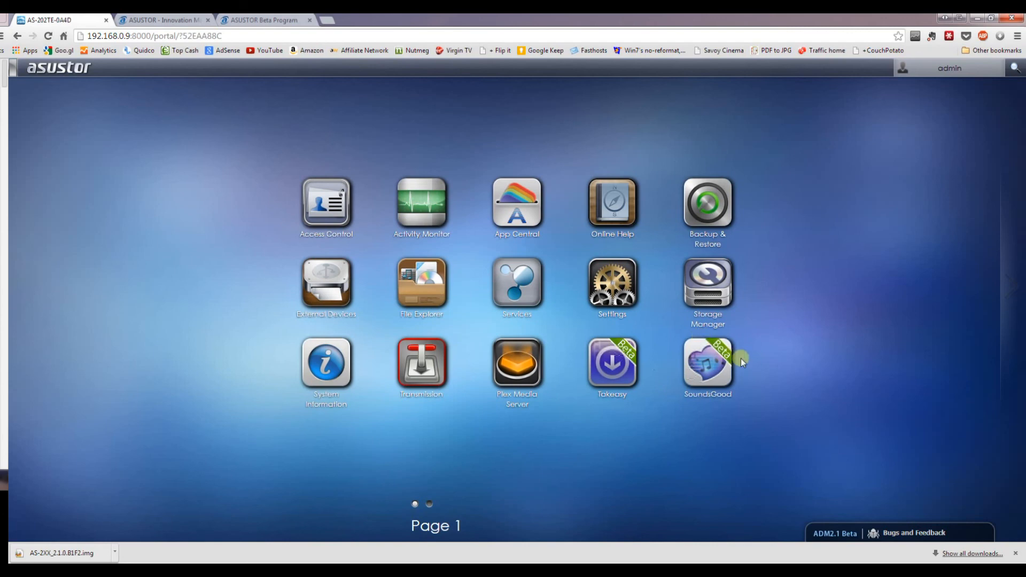
mouse_move(528, 417)
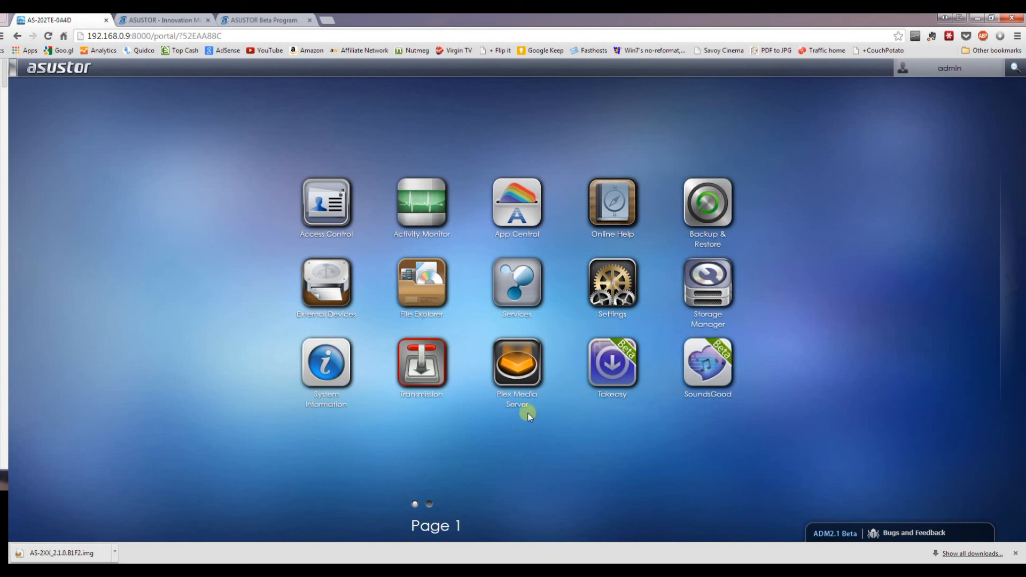
mouse_move(509, 447)
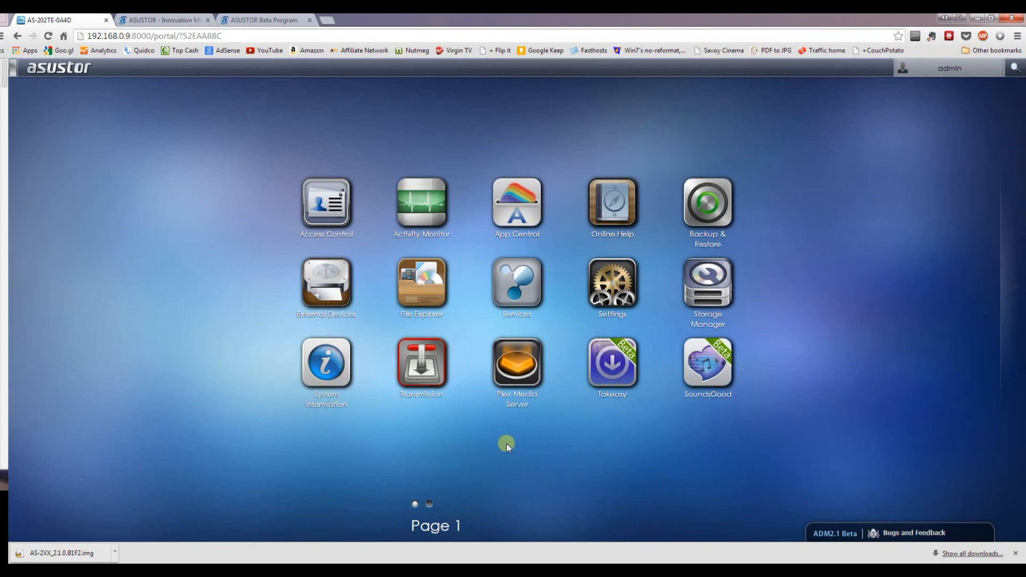
mouse_move(224, 447)
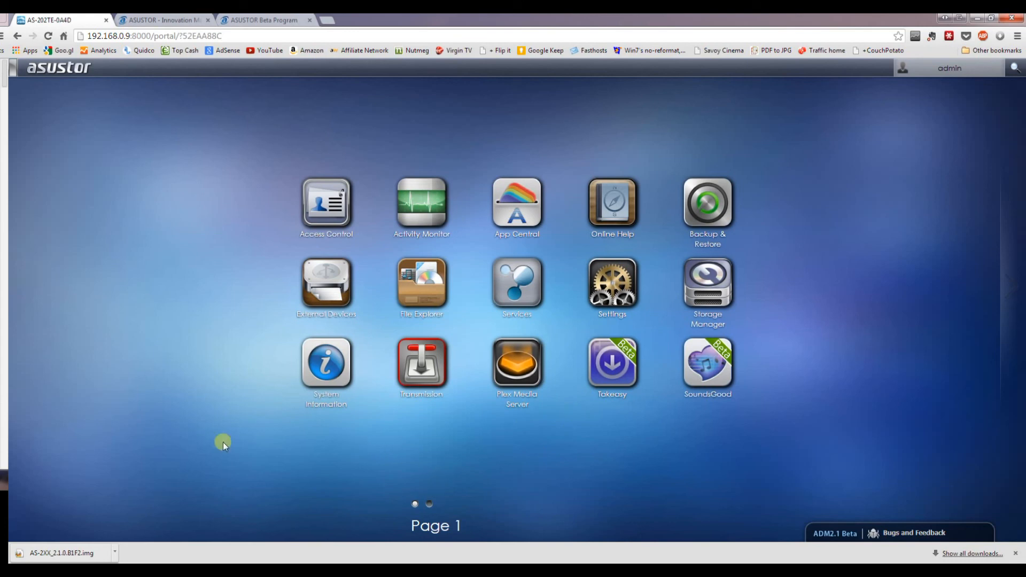